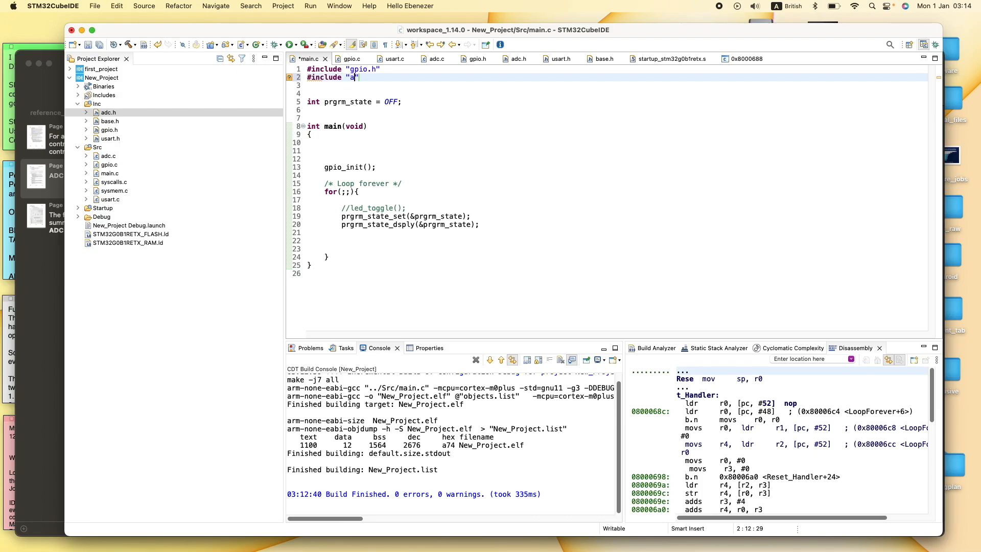
Step: Include adc.h and usart.h in main.c and call usart2_init() after gpio_init()
text(dc.h")
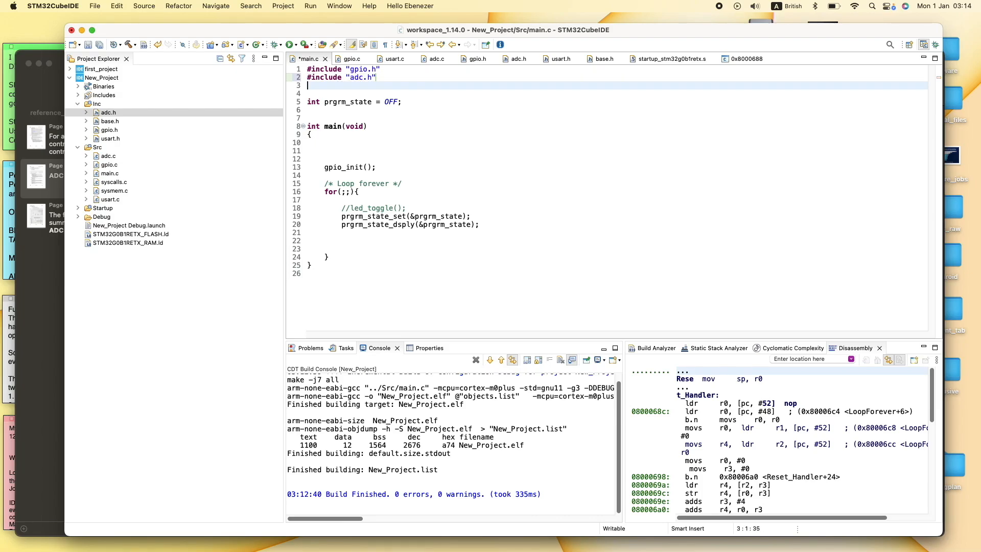
text(#include "usart.h")
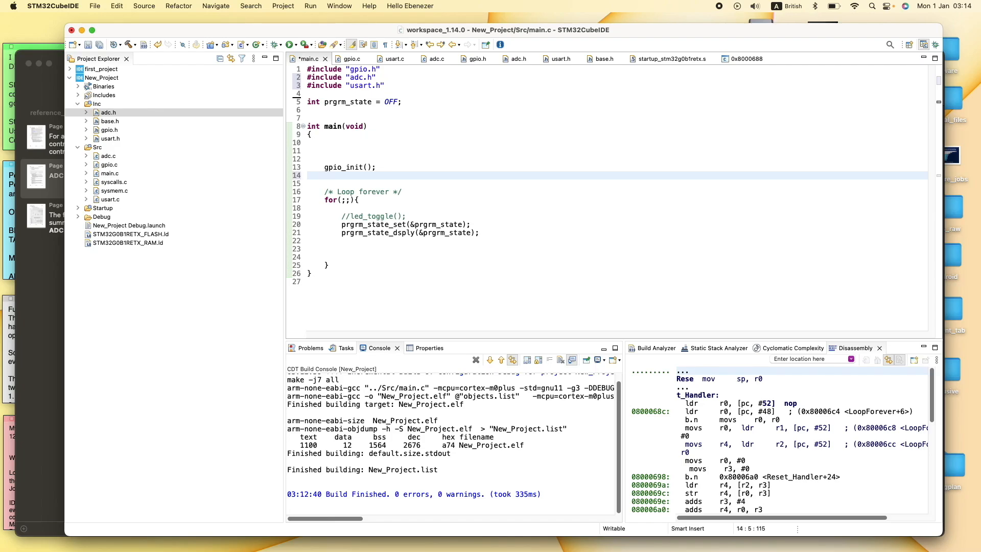
text(usart2)
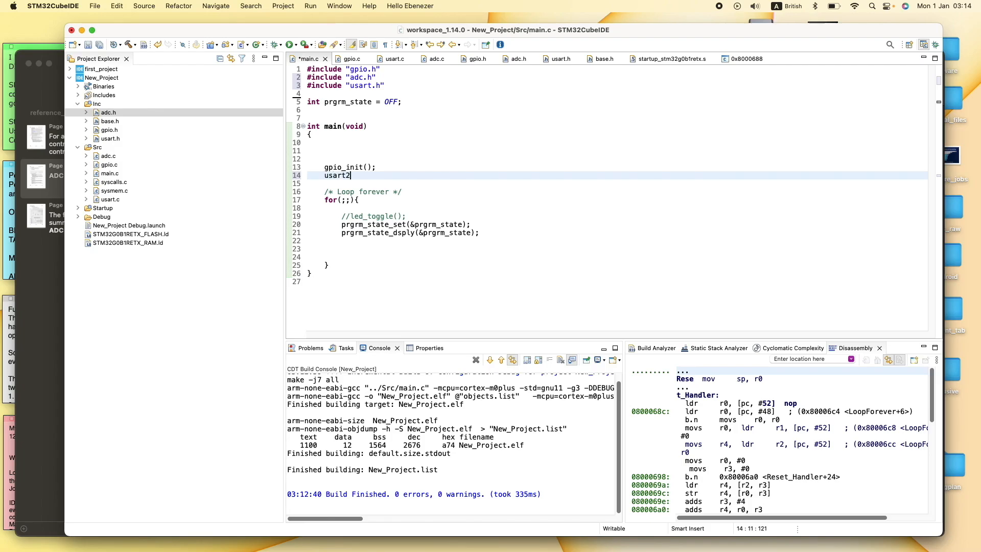
text(_init();)
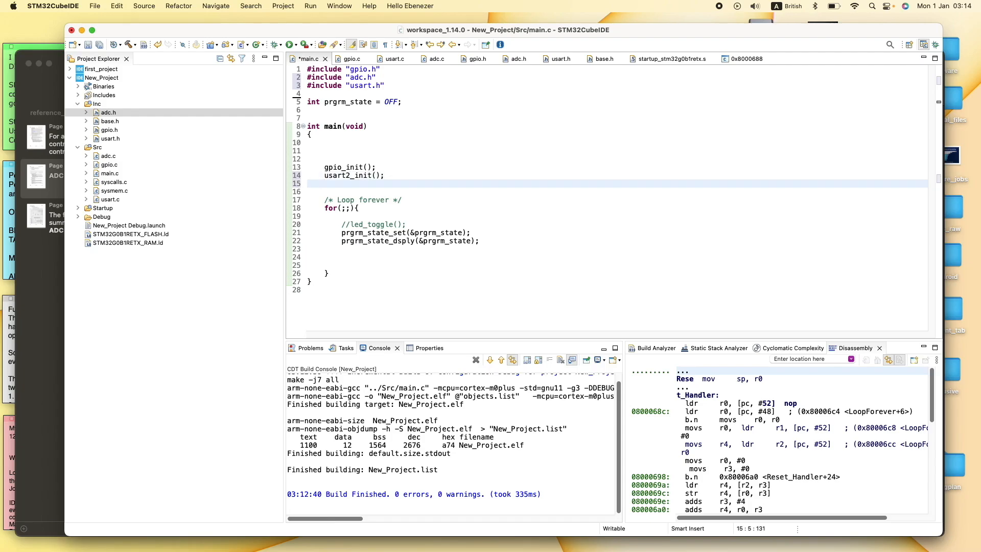
Step: Add adc_init() and adc_conversion() calls, plus adc_sample_signal() in the for loop
click(324, 184)
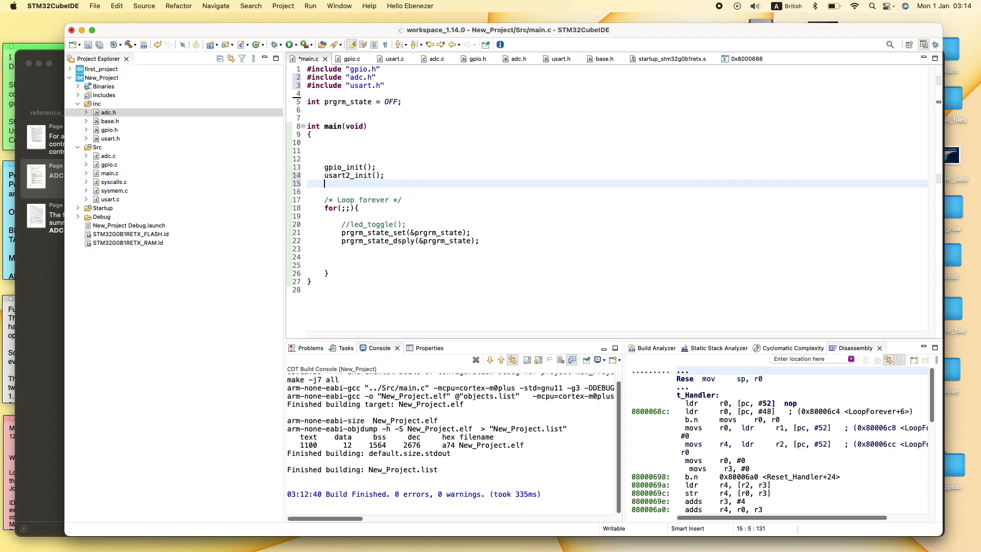
text(adc_init();)
click(616, 192)
text(adc_conversion();)
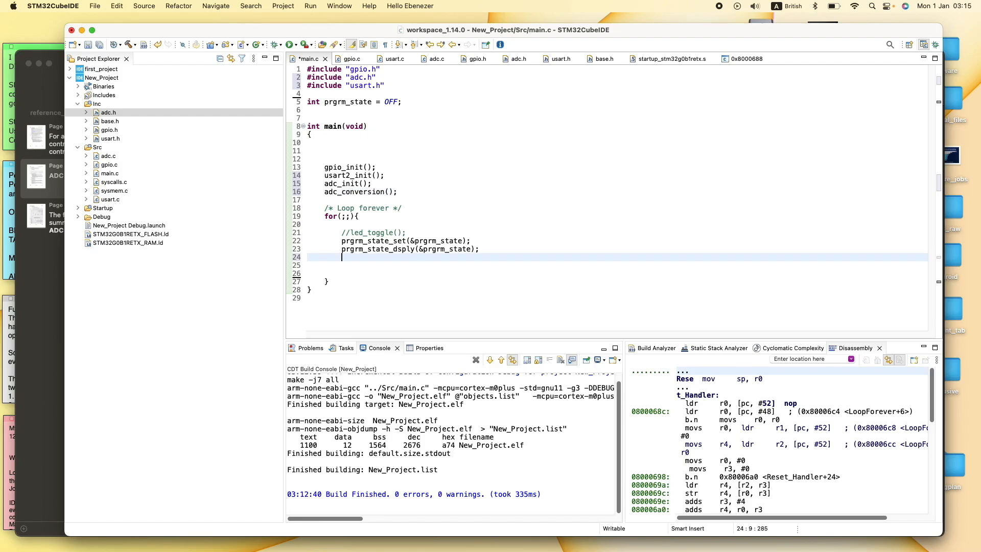
text(adc_sample_sign)
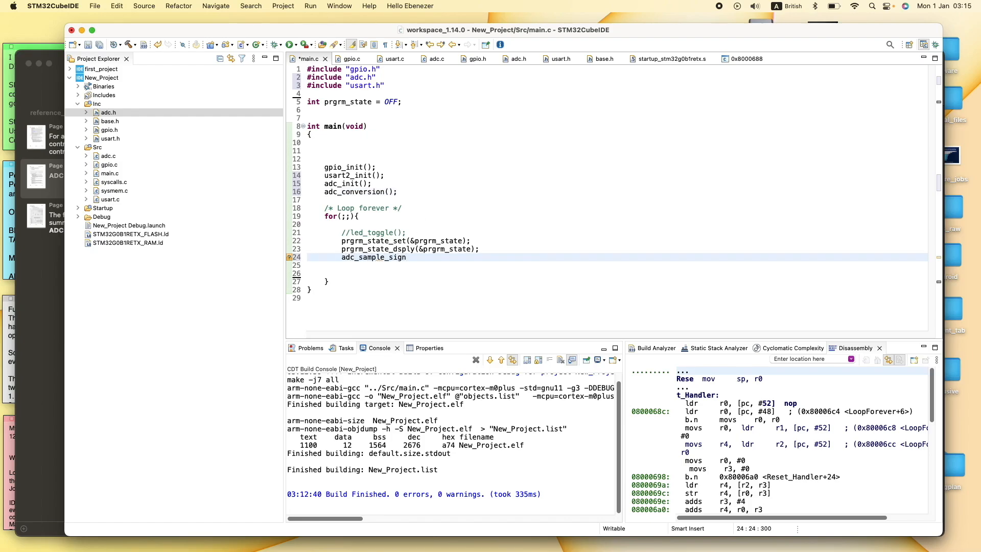
text(al())
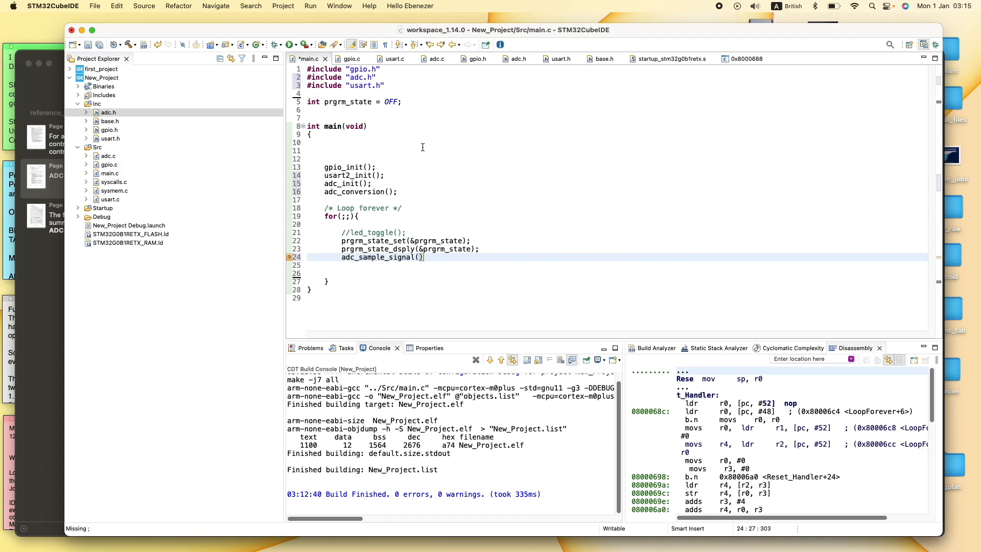
click(378, 111)
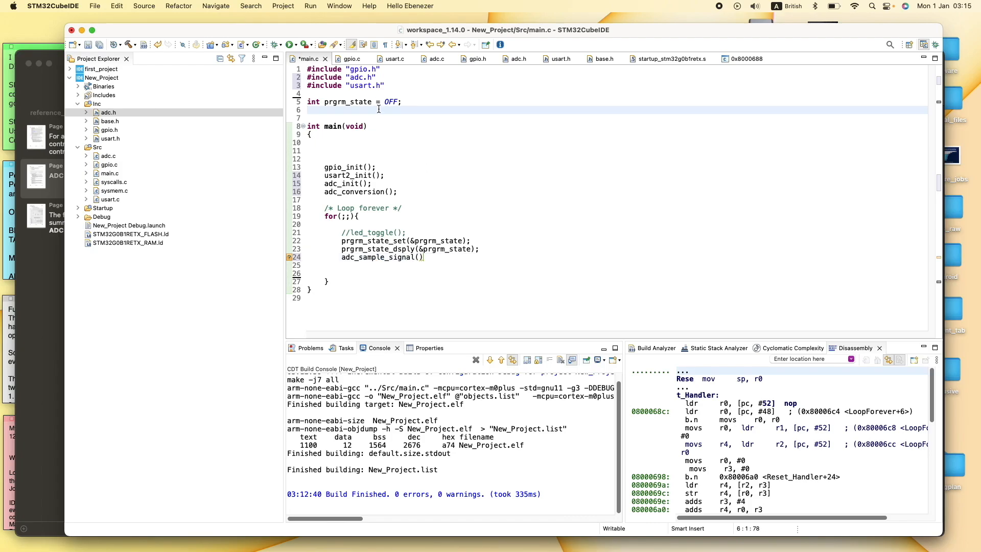
Step: Declare the globals char buff[64] and char adc_value in main.c
text(char buff[6];)
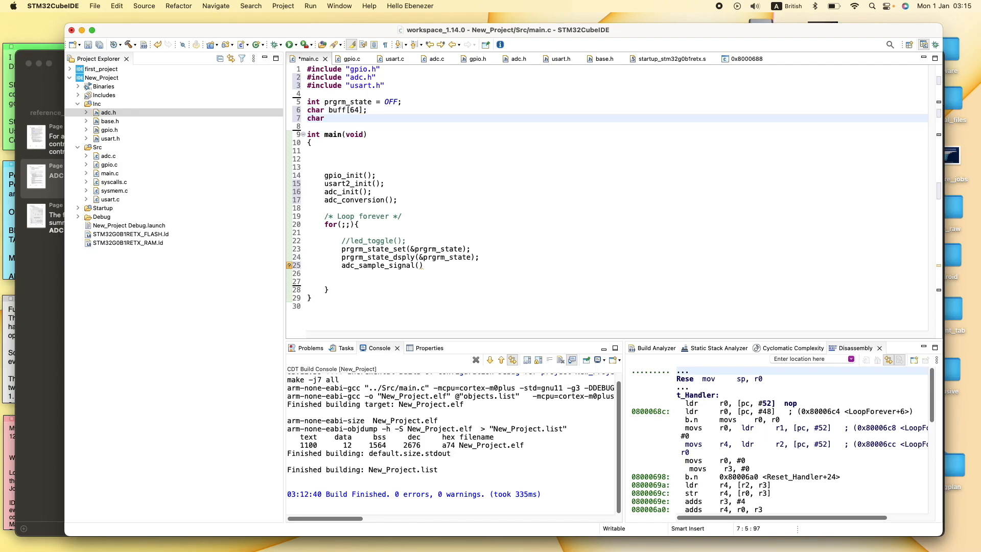
text(adc)
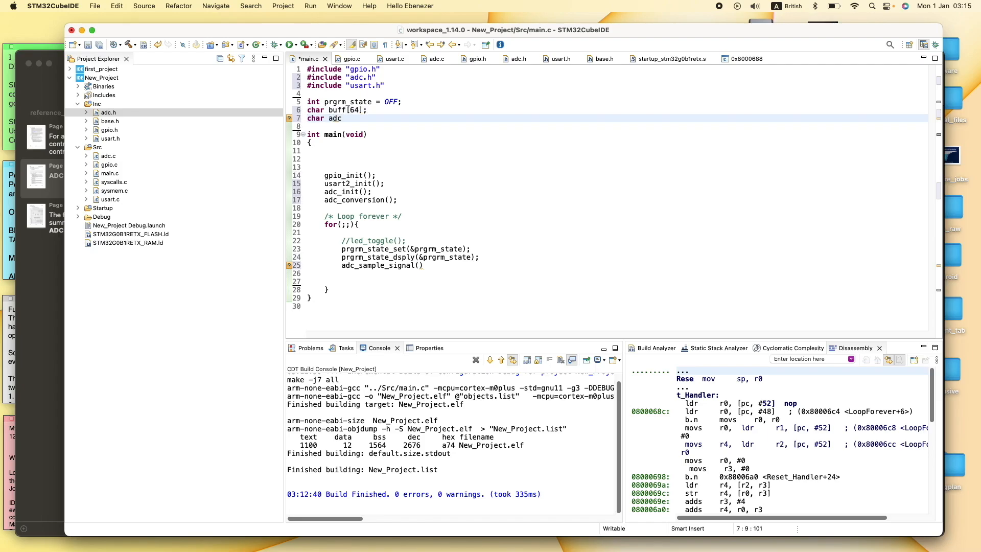
text(_value;)
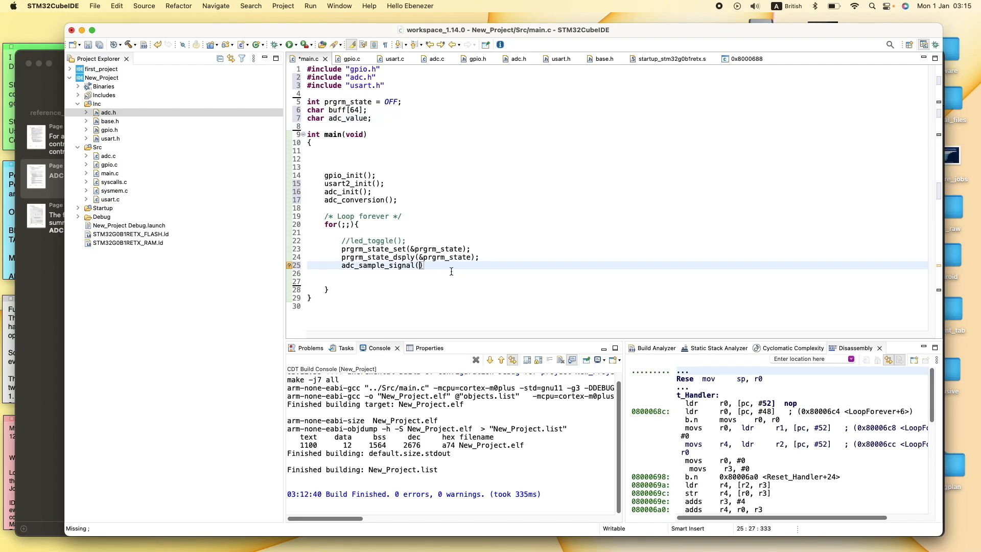
Step: Complete the loop call as adc_sample_signal(buff, &prgrm_state)
text(b)
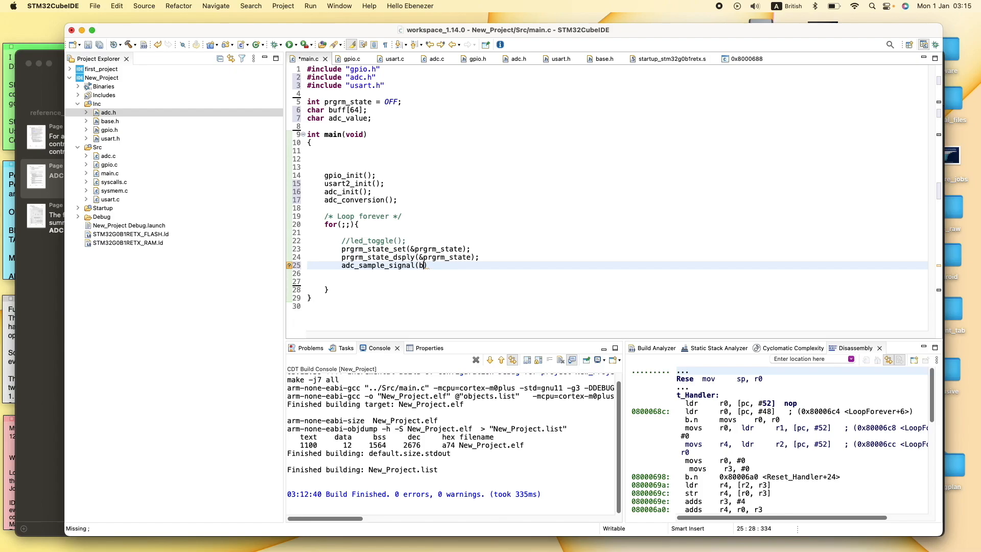
text(uff,)
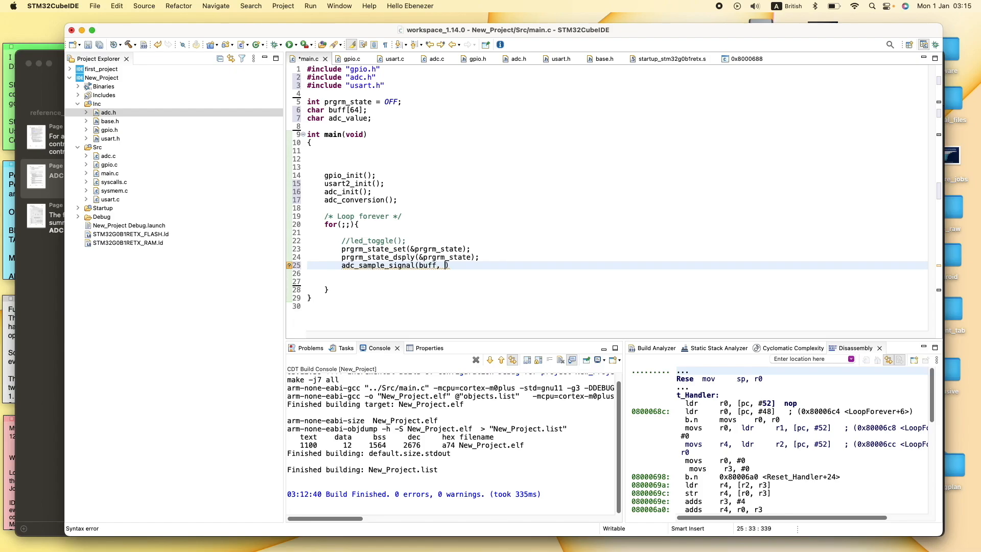
text(&prgrm))
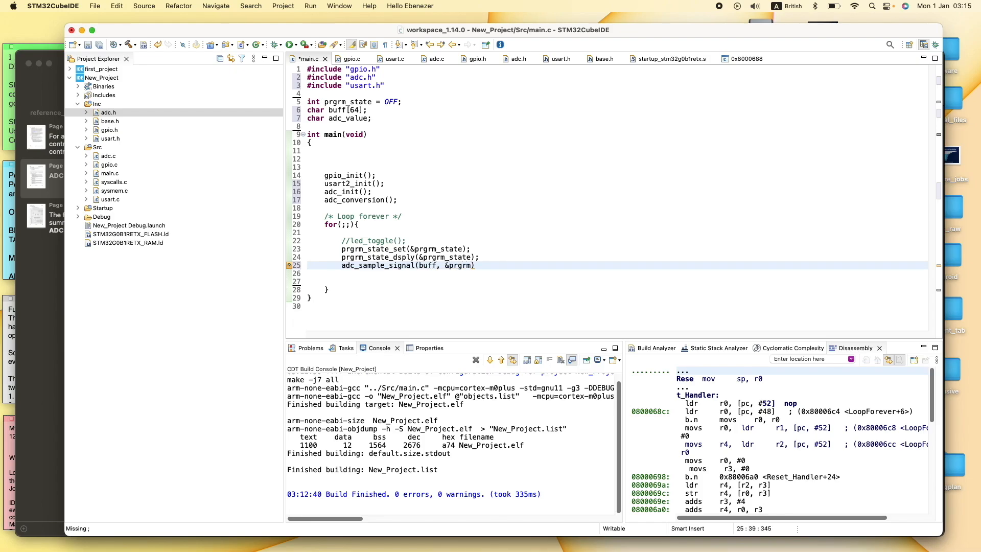
text(_state);)
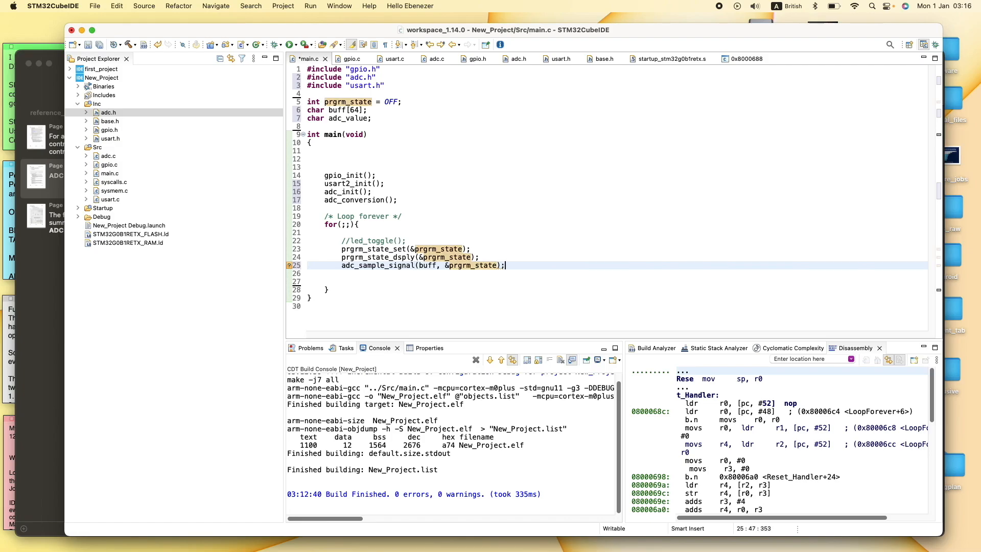
Step: Add adc_value = *buff; after the sampling call in the loop
text(adc)
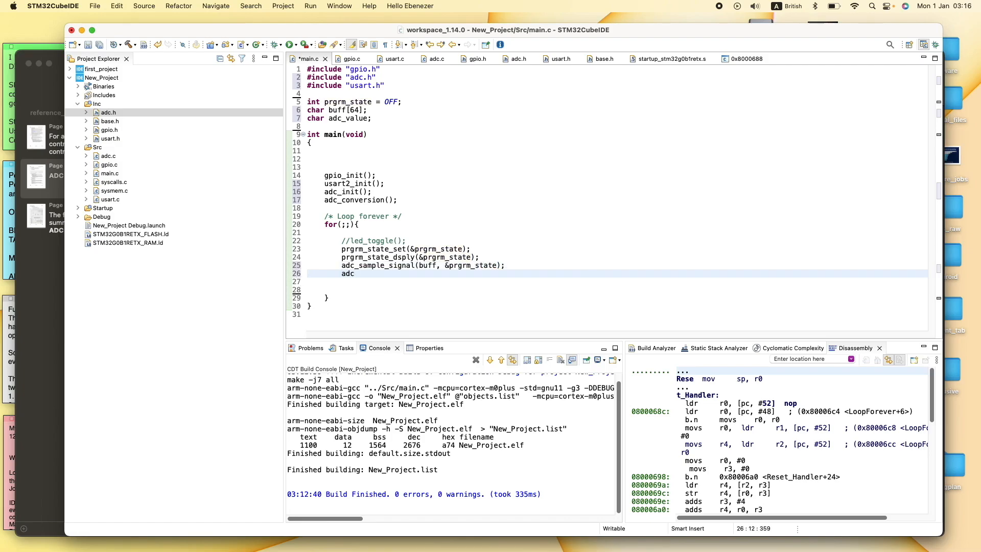
text(_value = *)
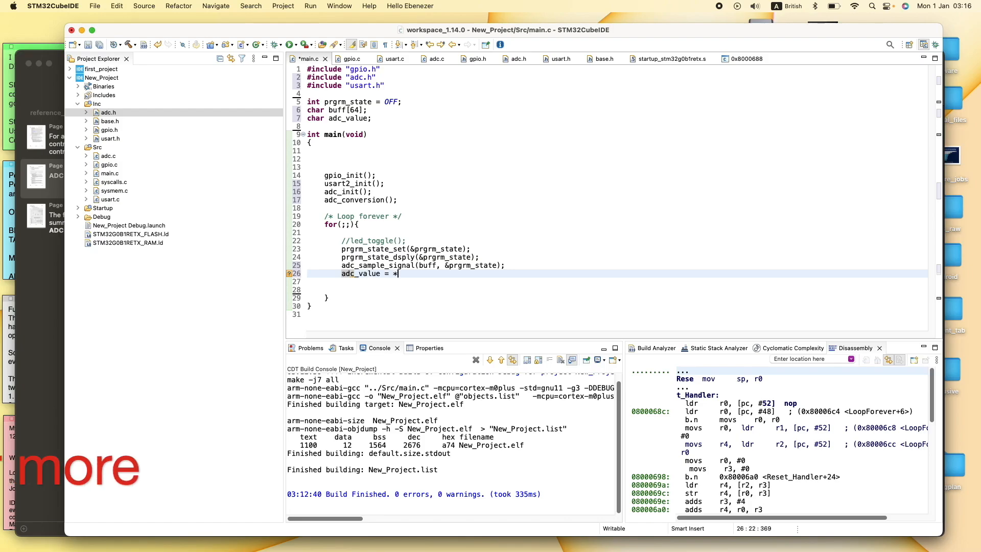
text(buf)
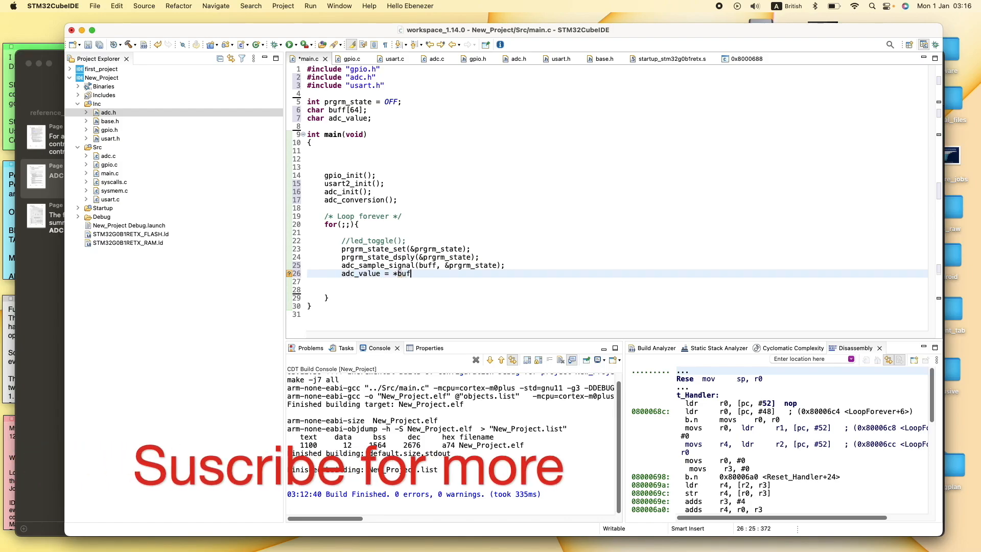
text(;)
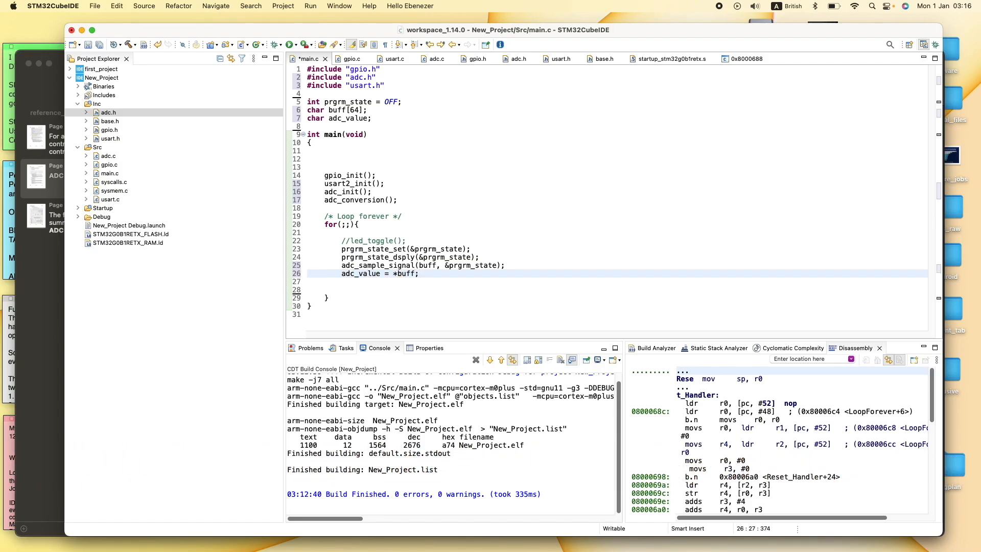
click(418, 273)
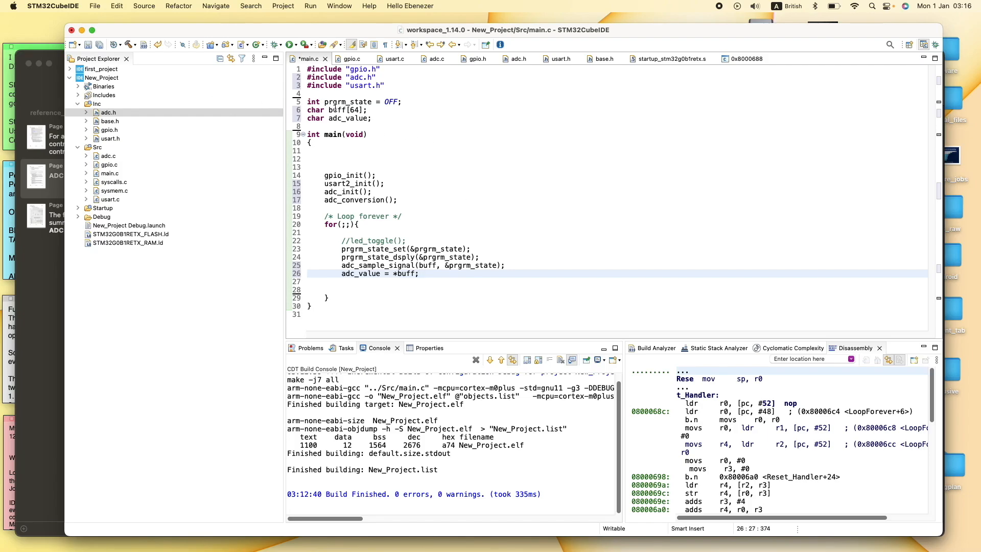
click(418, 274)
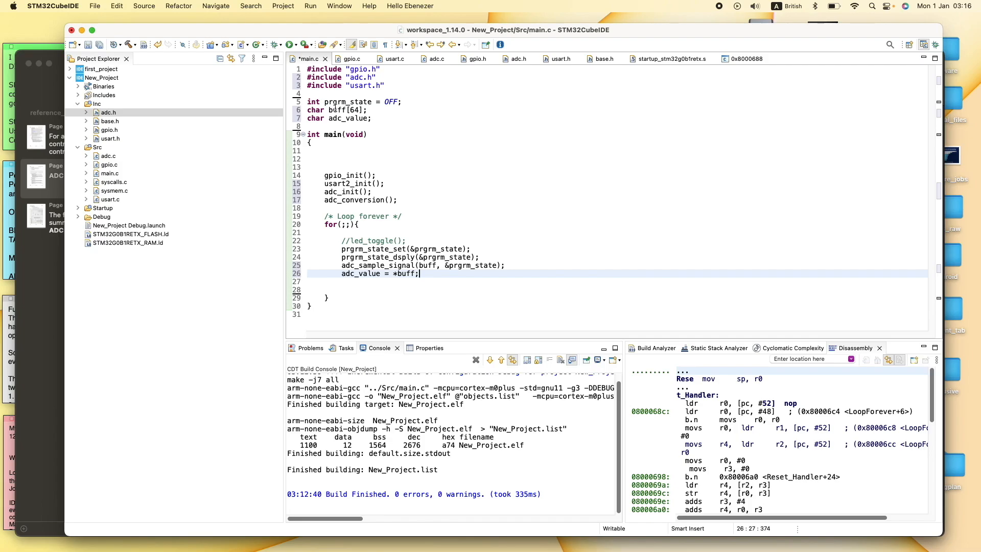
mouse_move(102, 58)
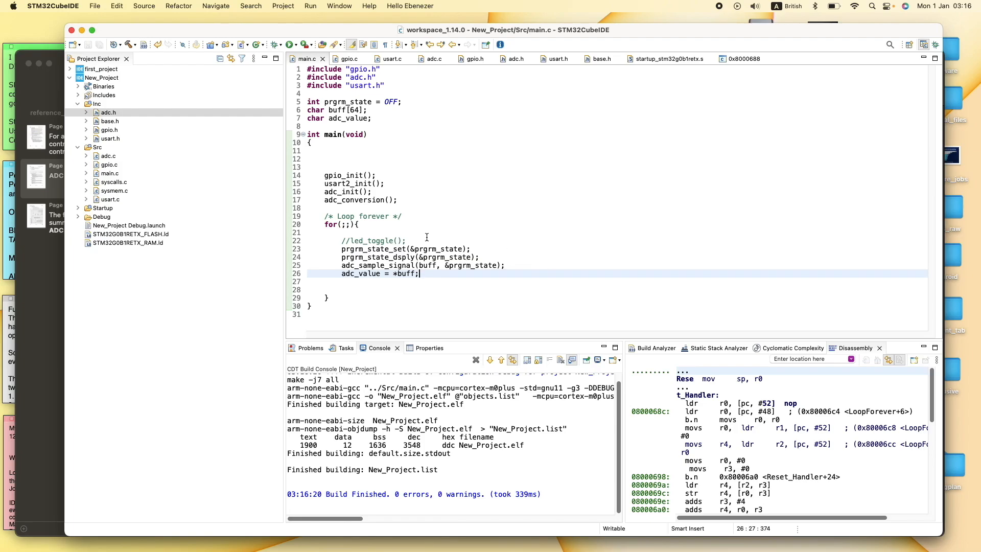
mouse_move(392, 251)
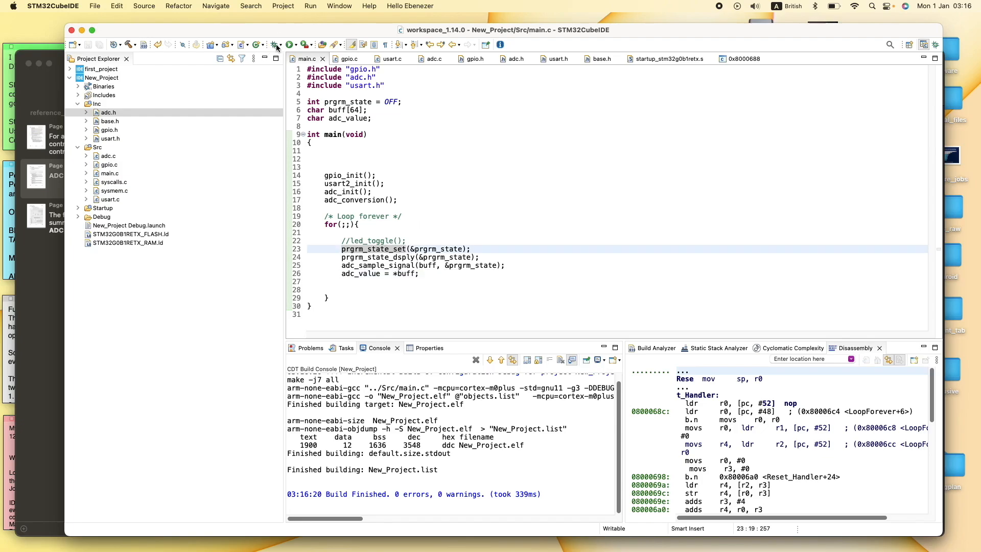
Step: Launch the New_Project debug configuration and switch to the Debug perspective
click(290, 45)
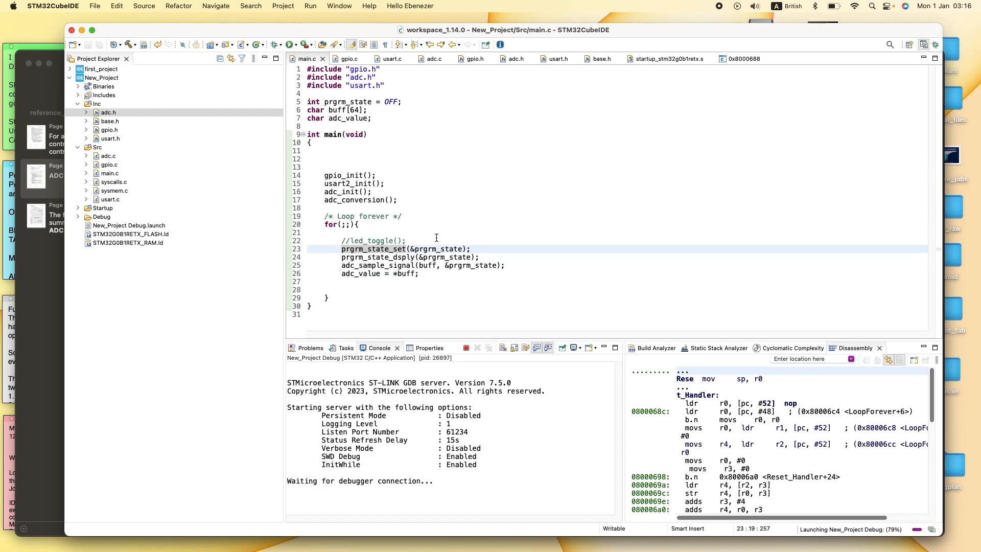
click(290, 45)
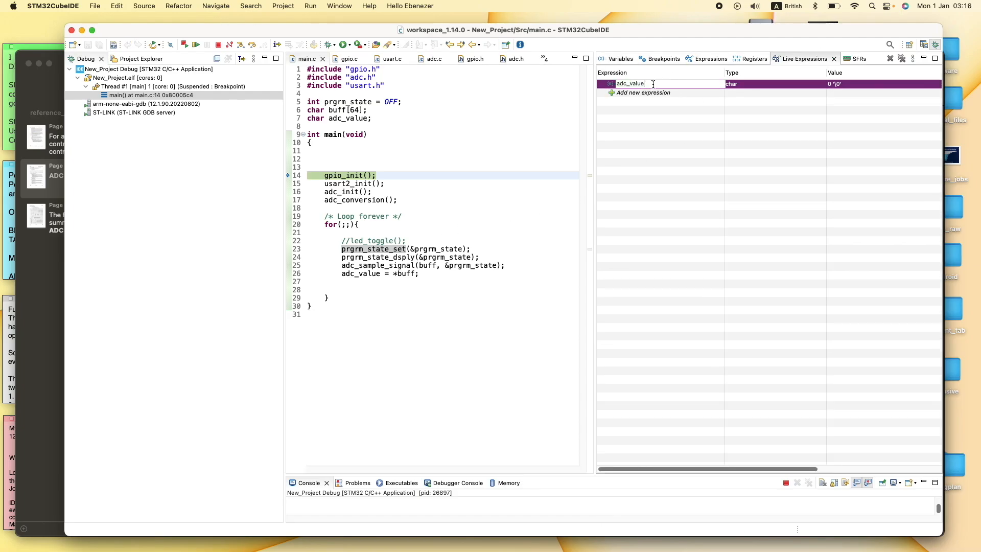
Step: Watch adc_value as a live expression, then resume the program
click(619, 83)
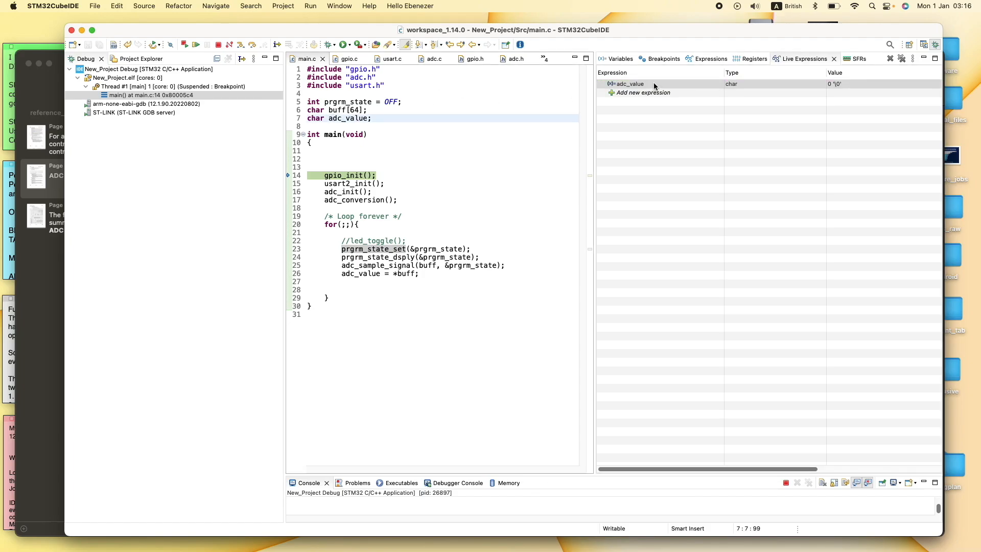
click(629, 84)
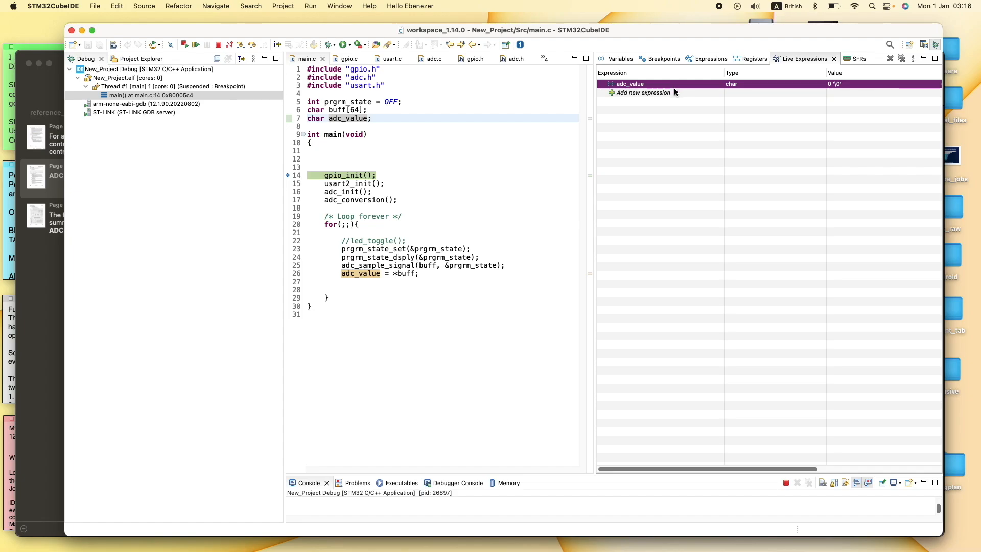
mouse_move(666, 87)
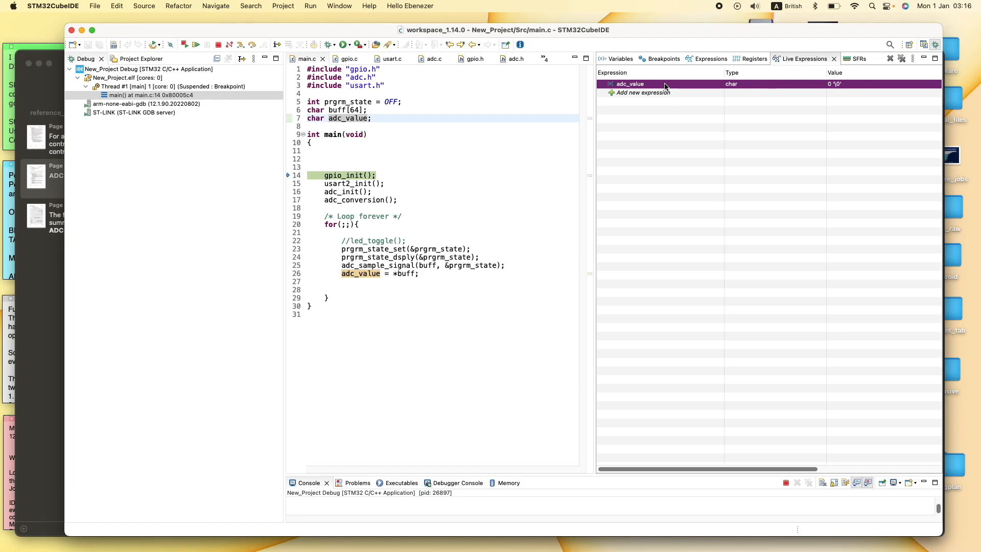
click(195, 45)
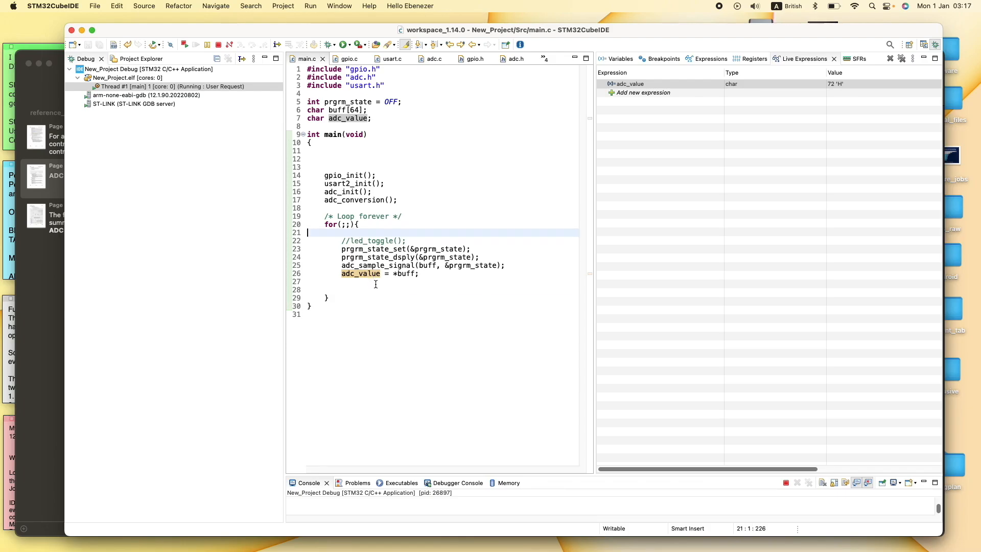
Step: Watch the live adc_value change from 72 'H' to 68 'D'
click(452, 225)
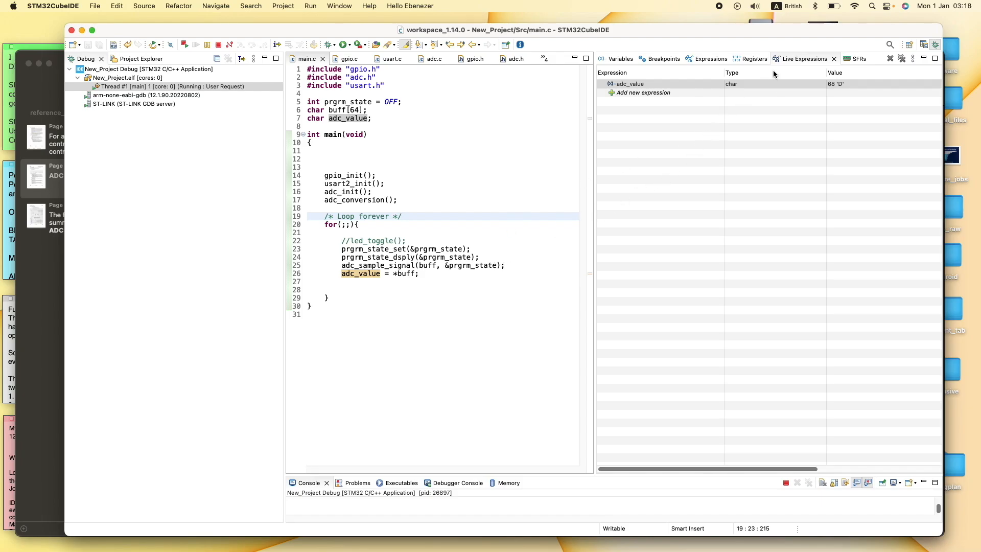
mouse_move(746, 118)
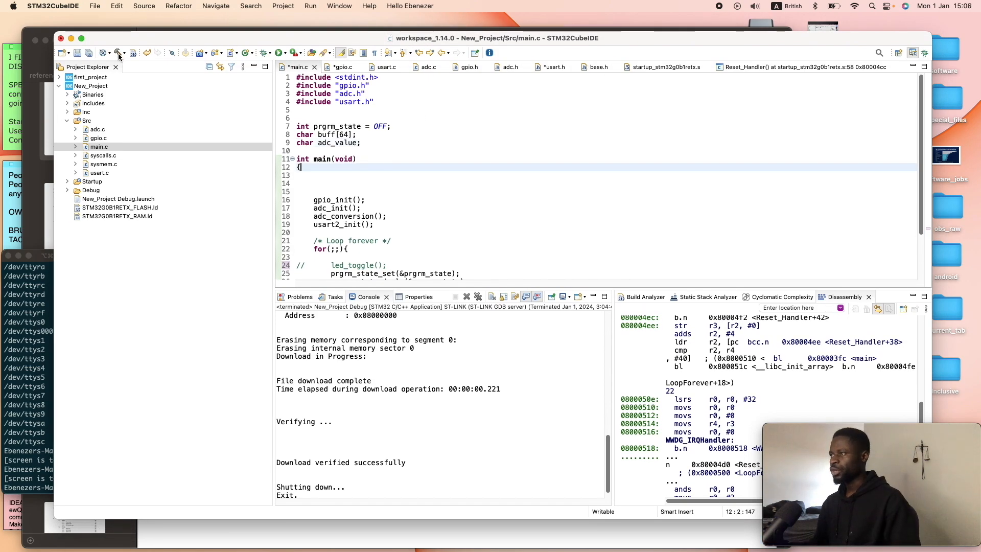
Step: Rebuild the project with the edited main.c, reaching 0 errors, and return to the editor
click(250, 53)
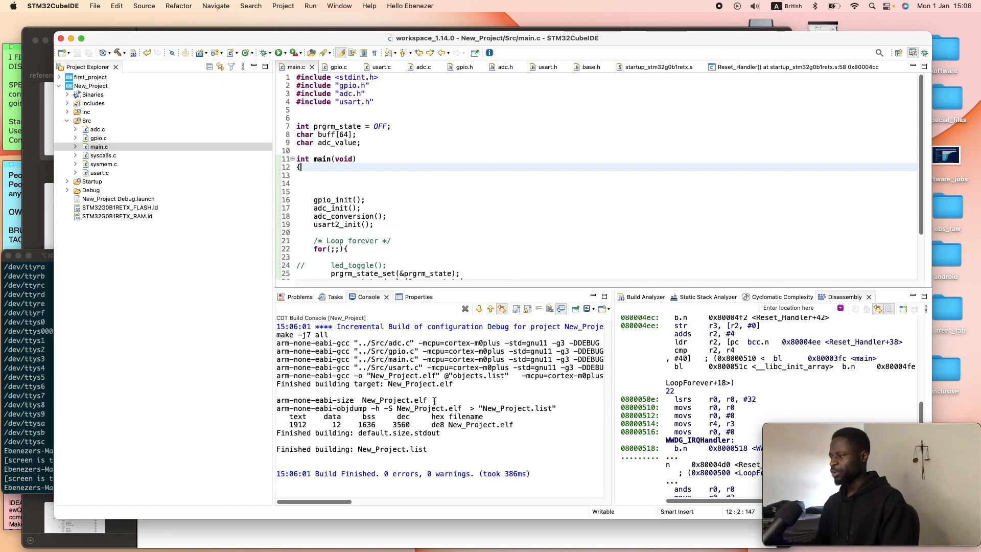
mouse_move(272, 59)
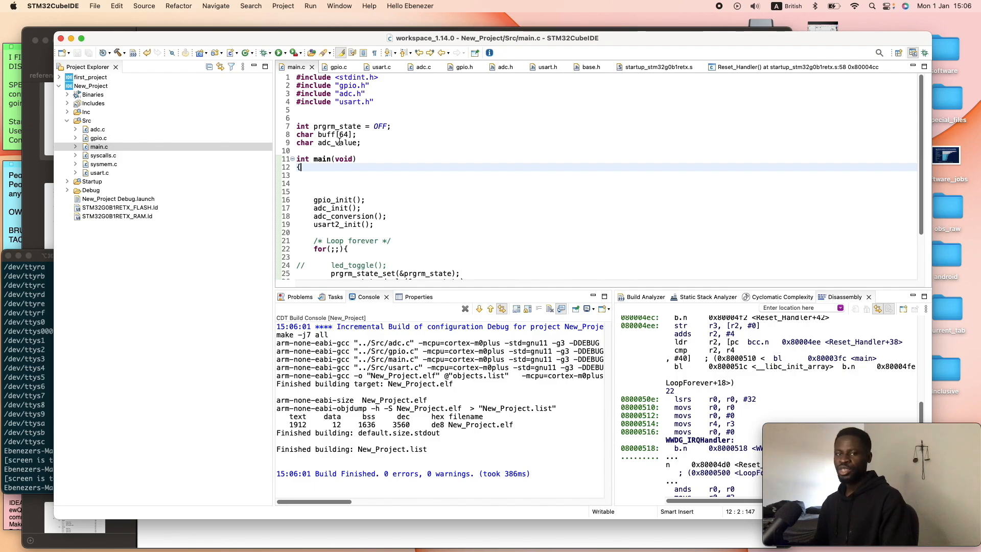
scroll(down, 3)
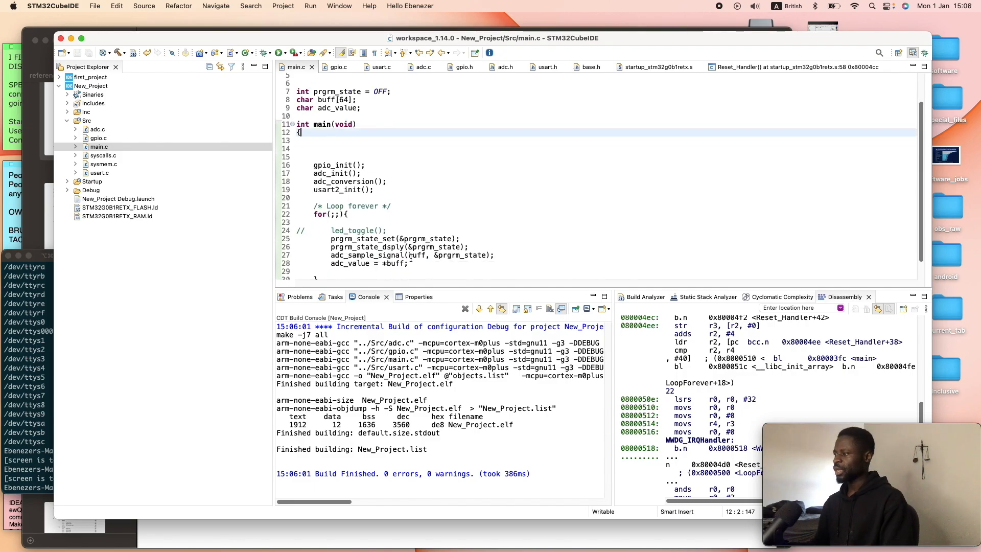
click(373, 267)
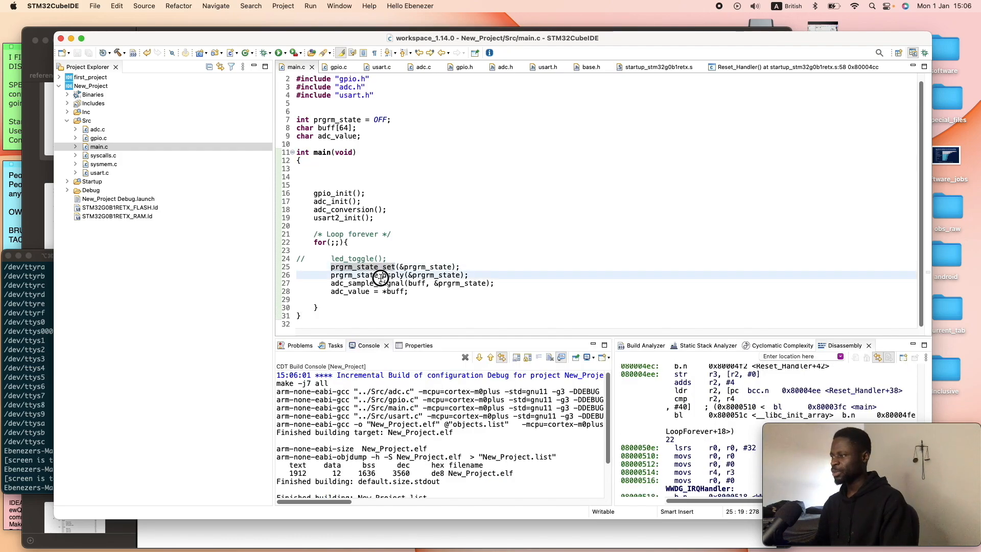
mouse_move(366, 283)
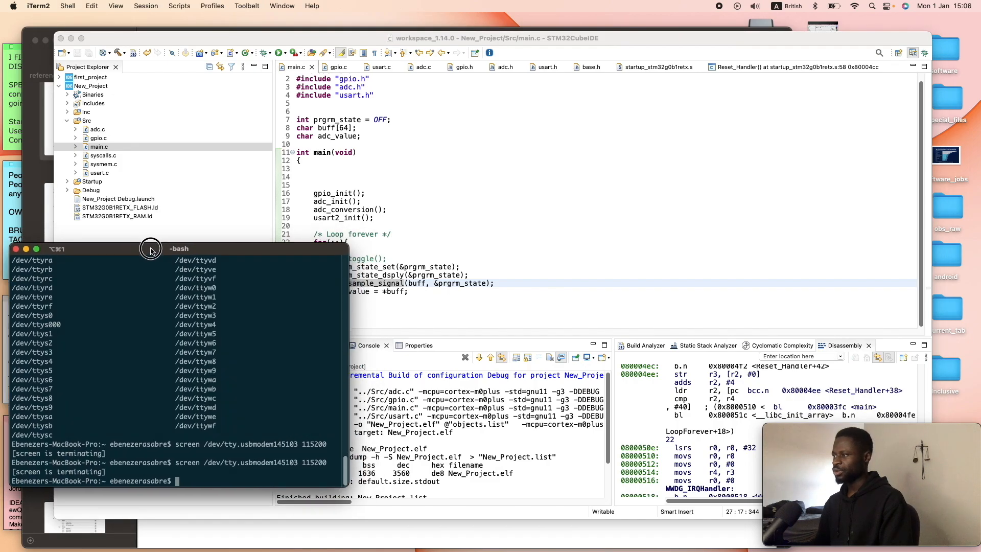
click(459, 86)
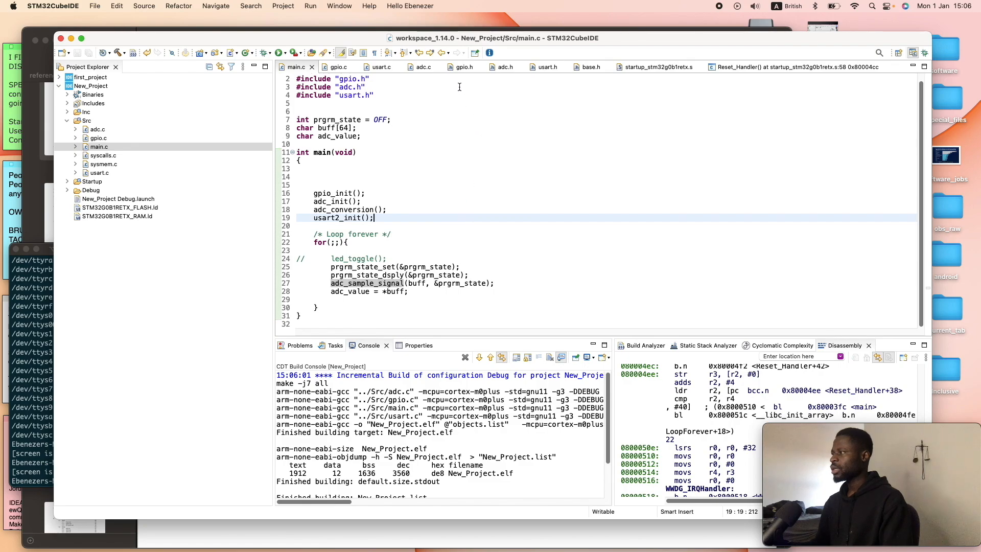
mouse_move(367, 283)
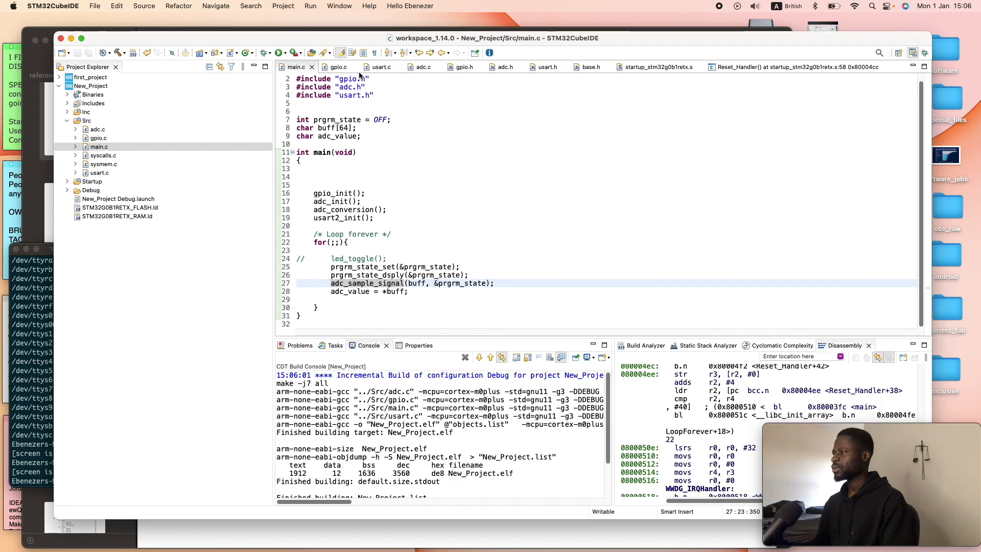
Step: Open gpio.c and scroll to the pin-mode and AFRL configuration code
click(338, 67)
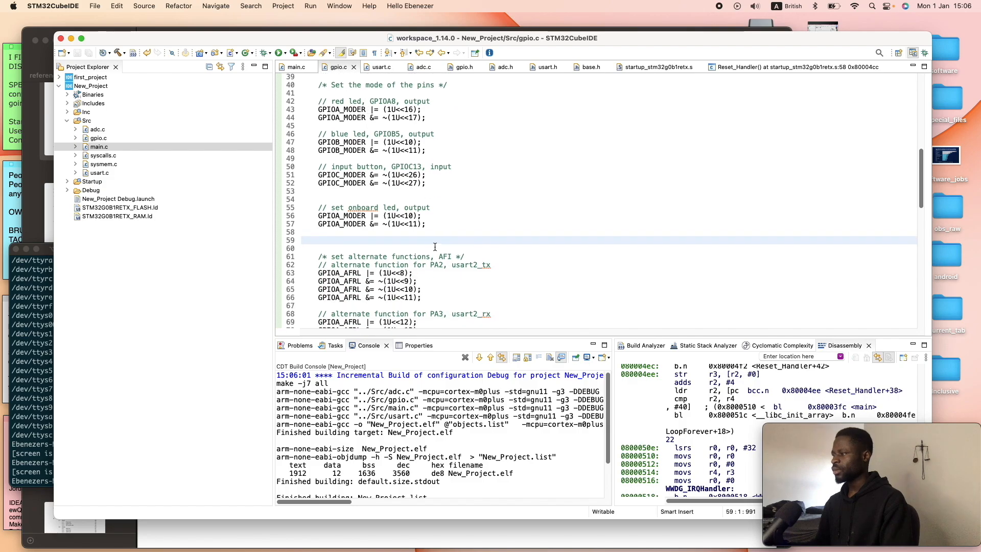
scroll(down, 3)
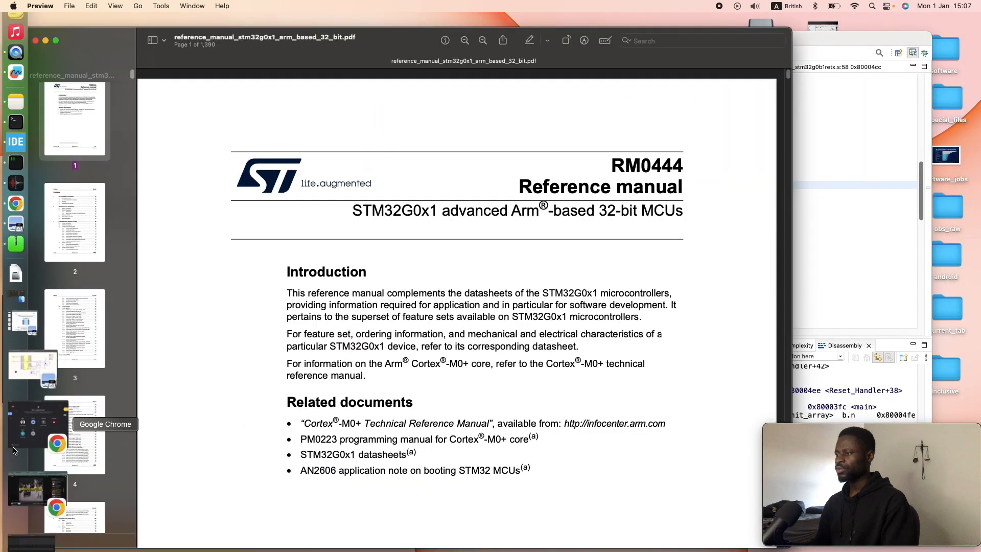
Step: Search the manual for 'gpio' to reach the GPIOx_MODER section on page 241
click(688, 40)
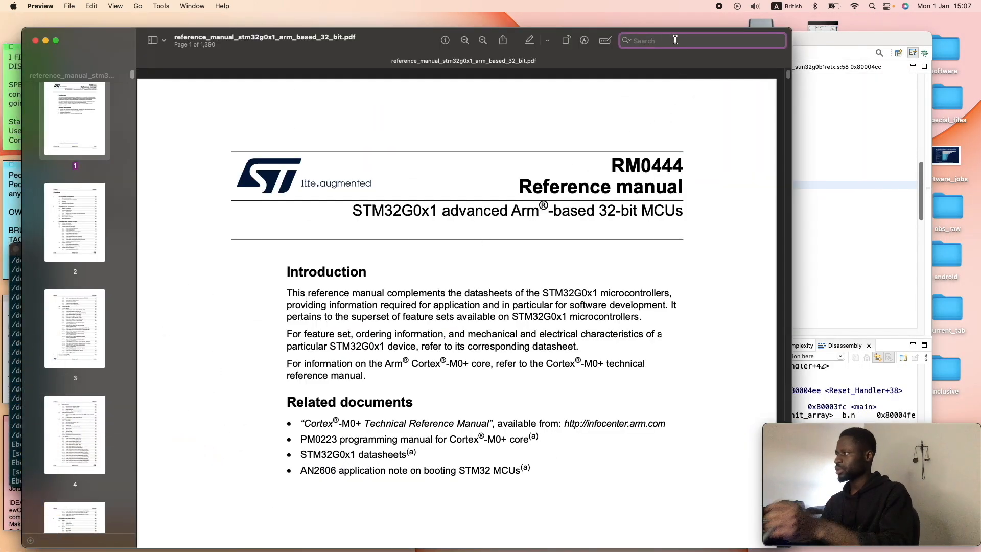
text(gpio)
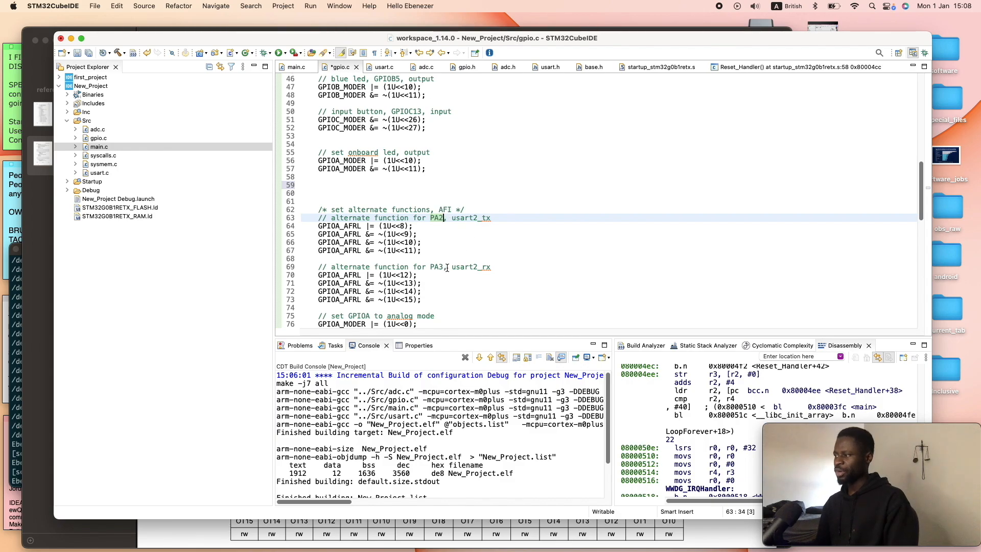
mouse_move(481, 270)
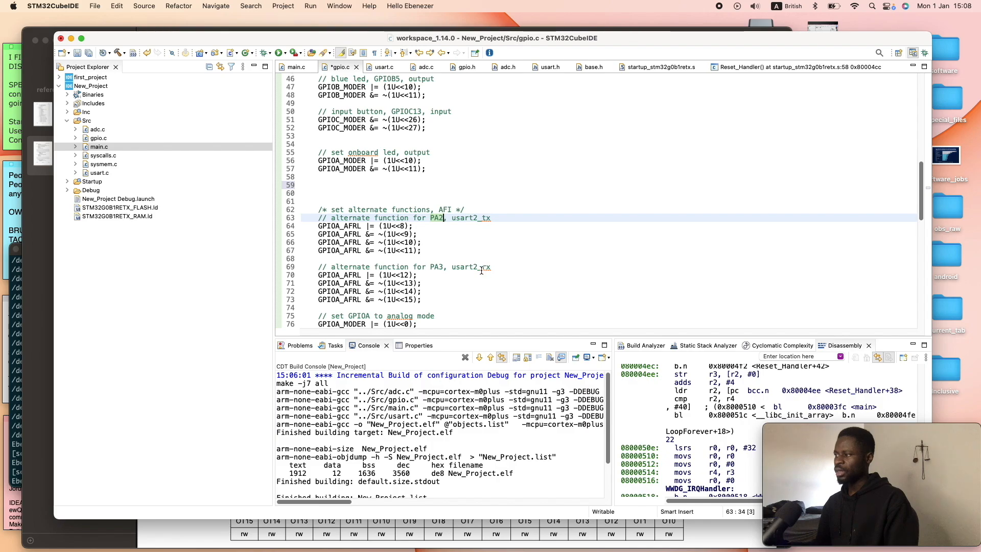
click(489, 267)
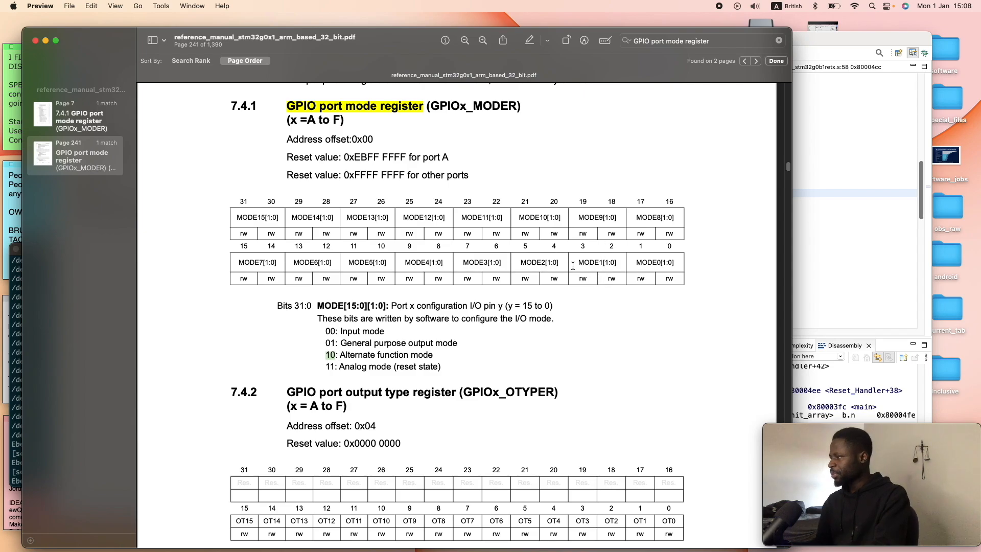
mouse_move(784, 226)
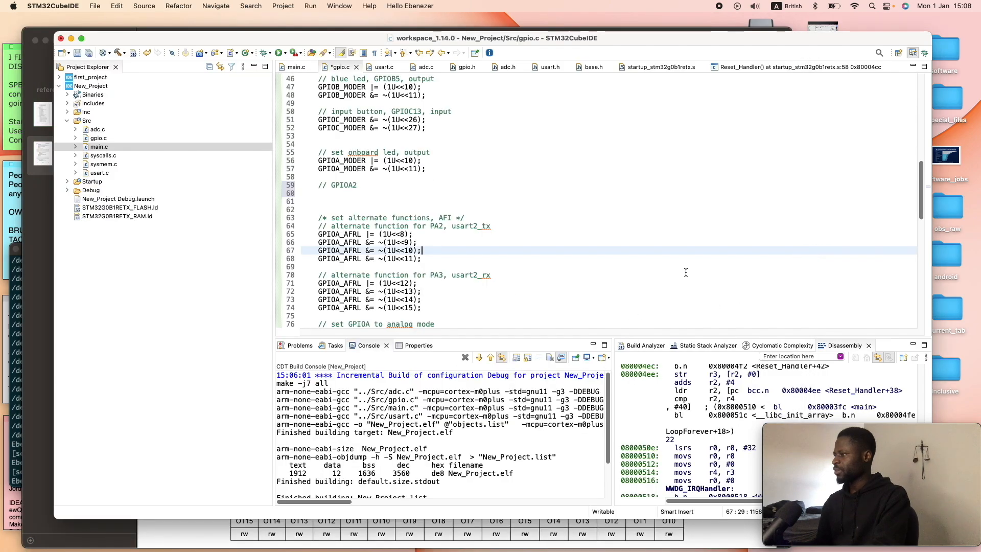
Step: Set PA2 to alternate function by clearing MODER bit 4 and setting bit 5
text(GPIOA_MODER &= ~(1U<<4))
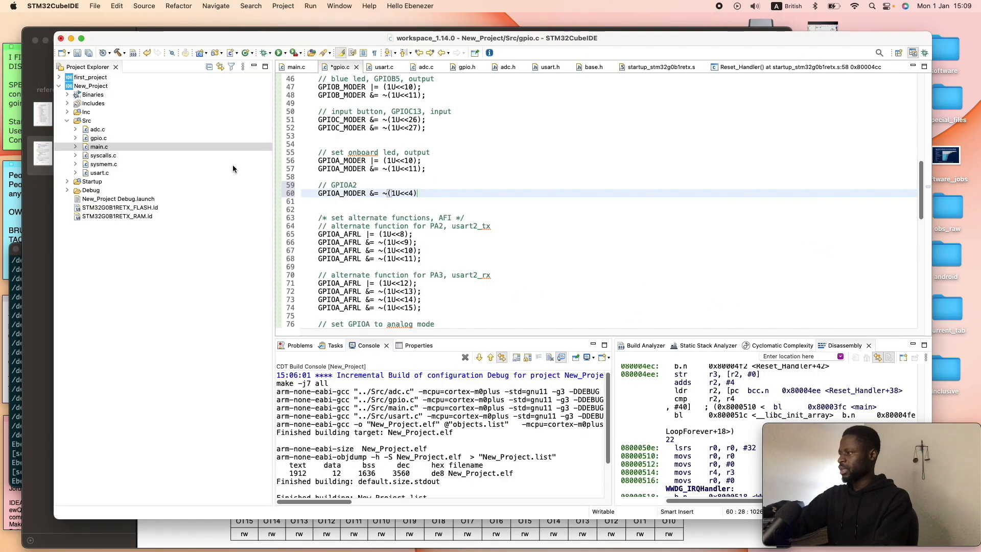
text(GPIOA_MODER |= (1U)
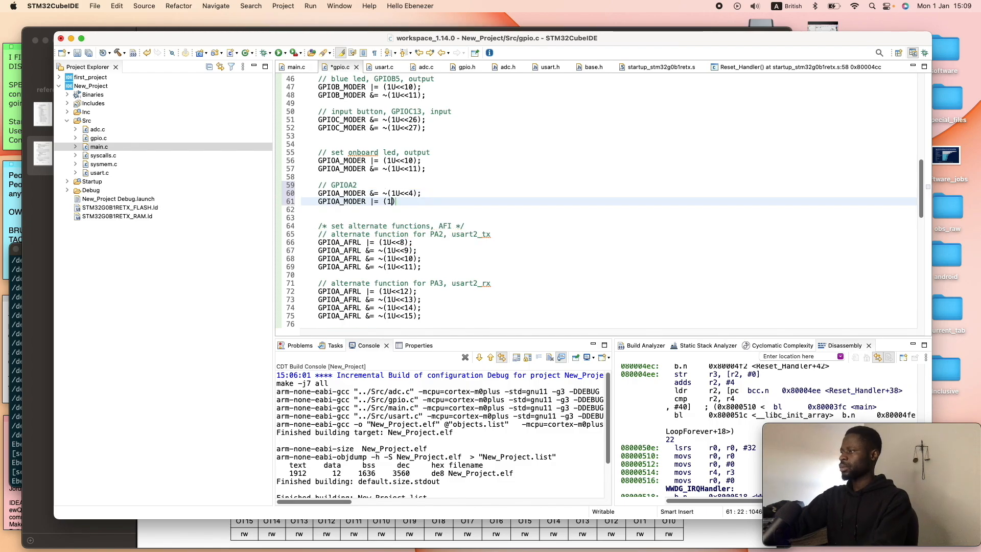
text(<<5))
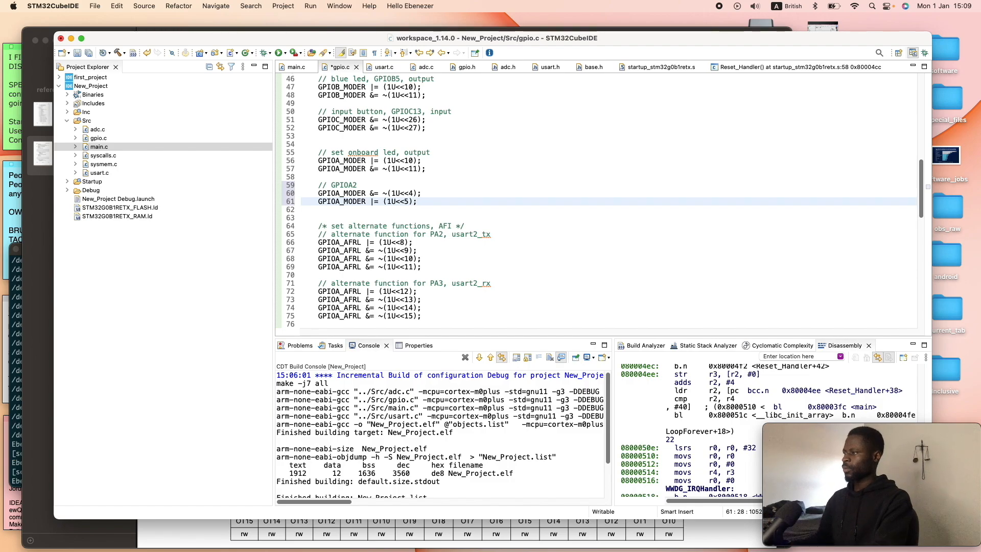
Step: Add the 'GPIOA3 as alternate function' comment and its GPIOA_MODER clear-bit statement
text(as alternate function)
text(//)
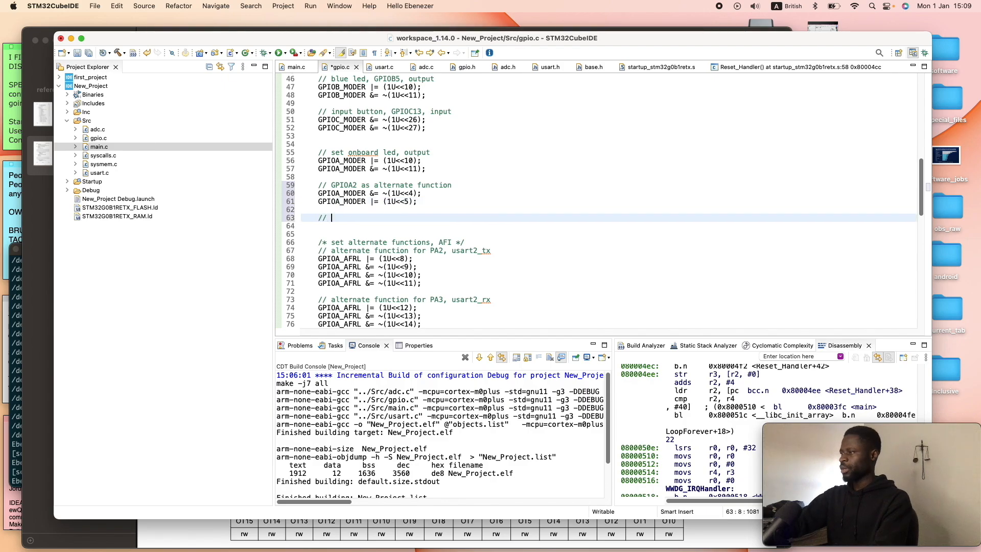
text(GPIOA3 as alternate function)
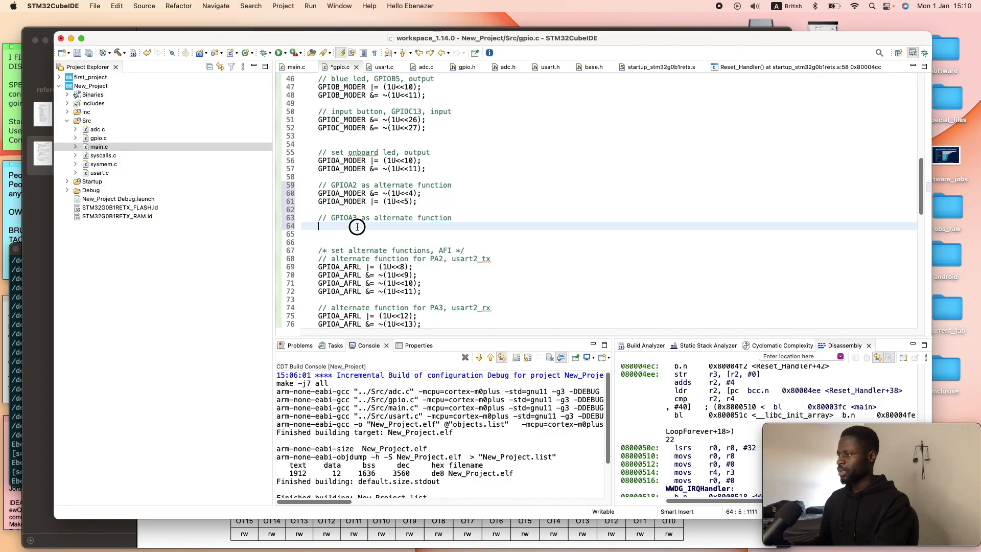
text(GPIOA_MODER &= ~(1U<<4);)
click(616, 234)
text(GPIOA_MODER |= (1U<<7);)
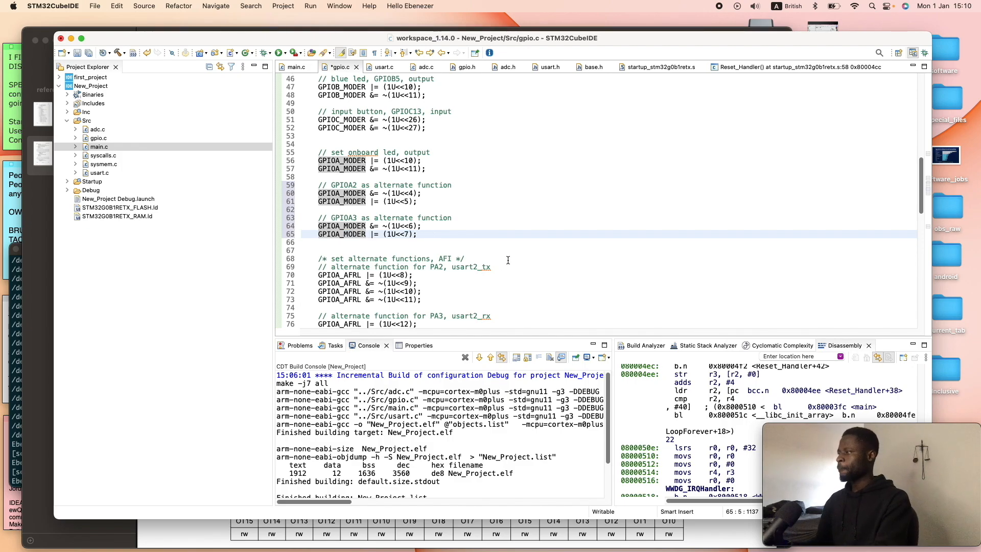
scroll(down, 3)
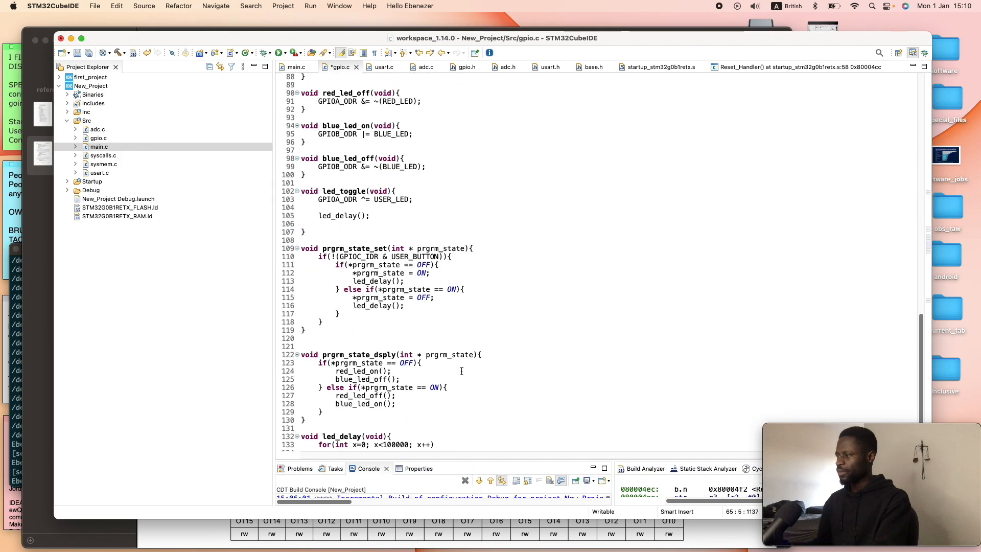
Step: Review the edited gpio.c and the usart2 setup in usart.c, then return to main.c
scroll(up, 3)
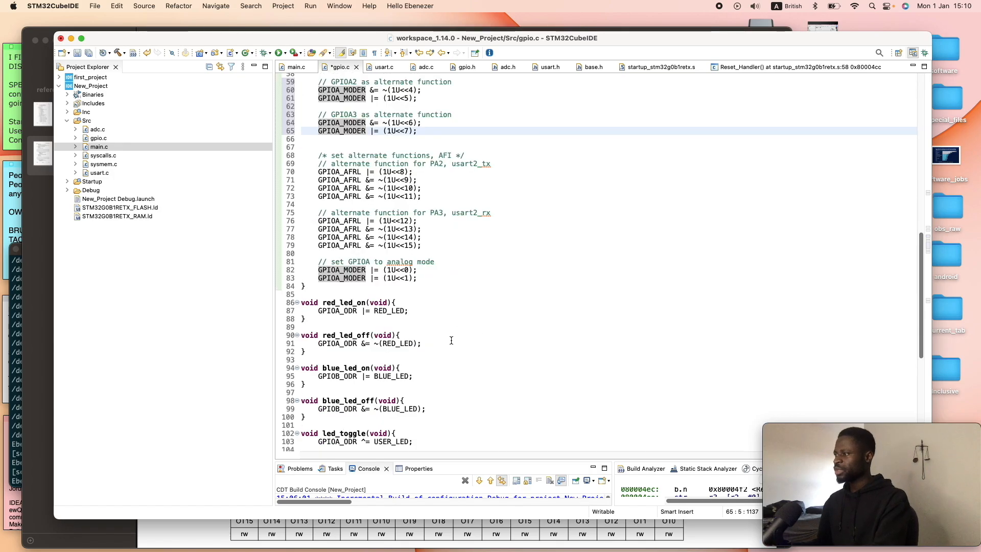
scroll(up, 3)
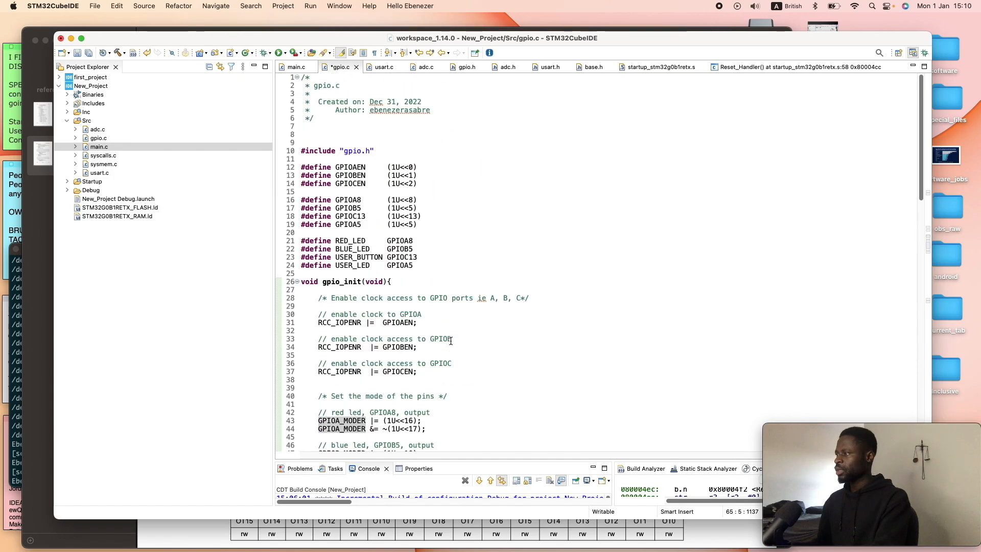
click(382, 67)
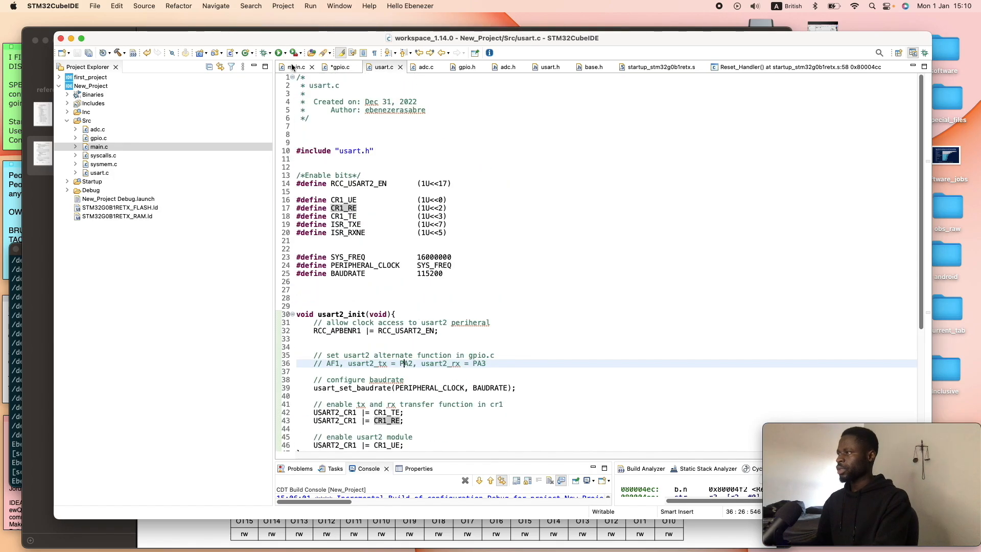
click(294, 67)
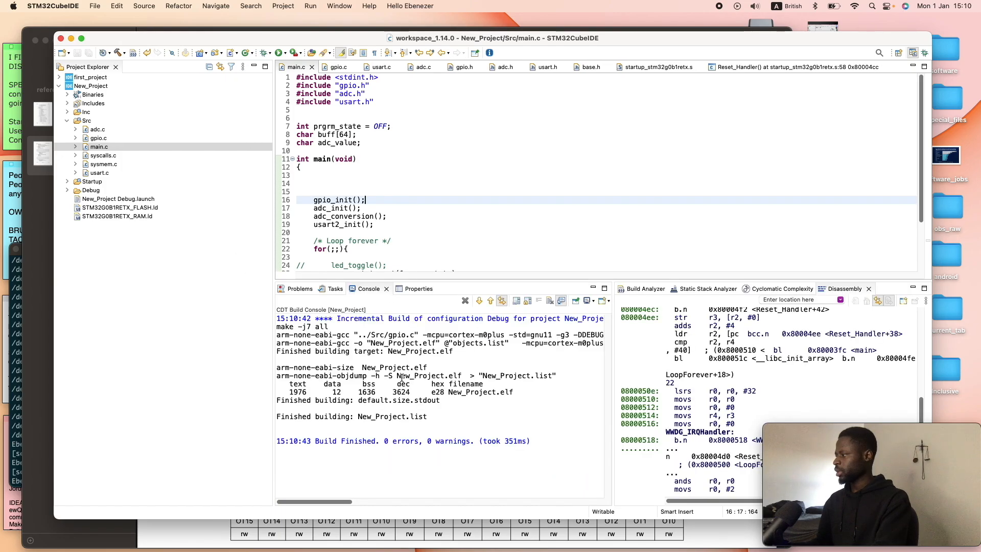
scroll(up, 3)
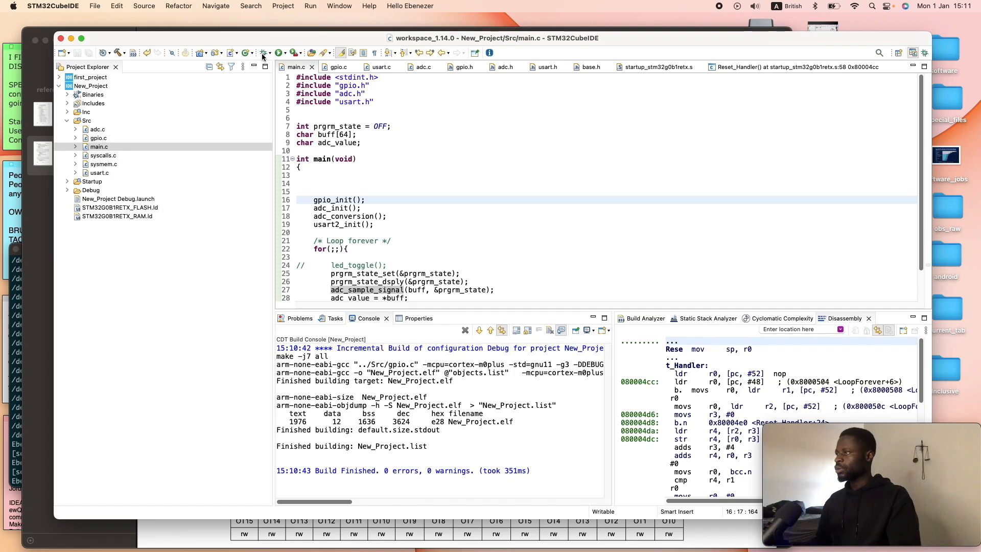
Step: Start a debug session in the Debug perspective and watch adc_value in Live Expressions
click(277, 52)
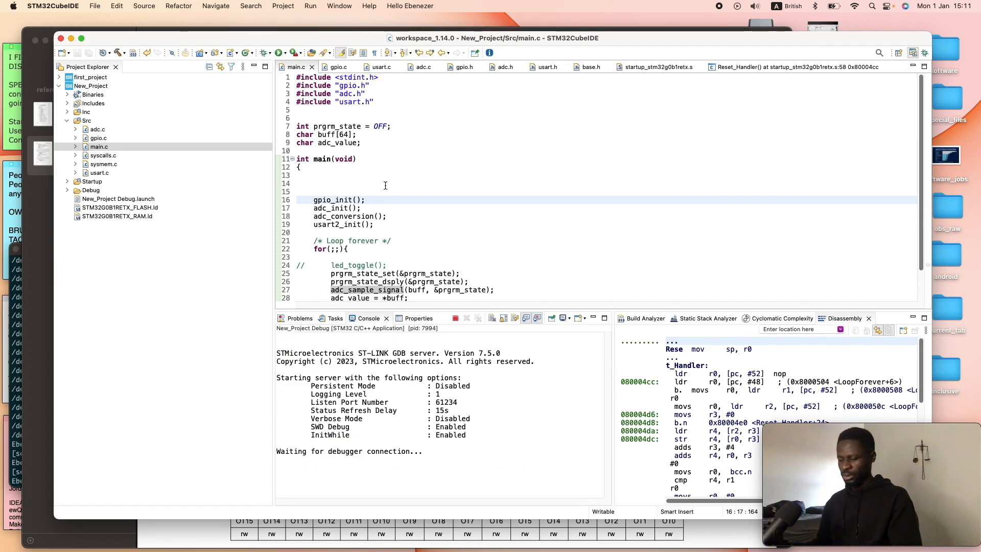
click(278, 53)
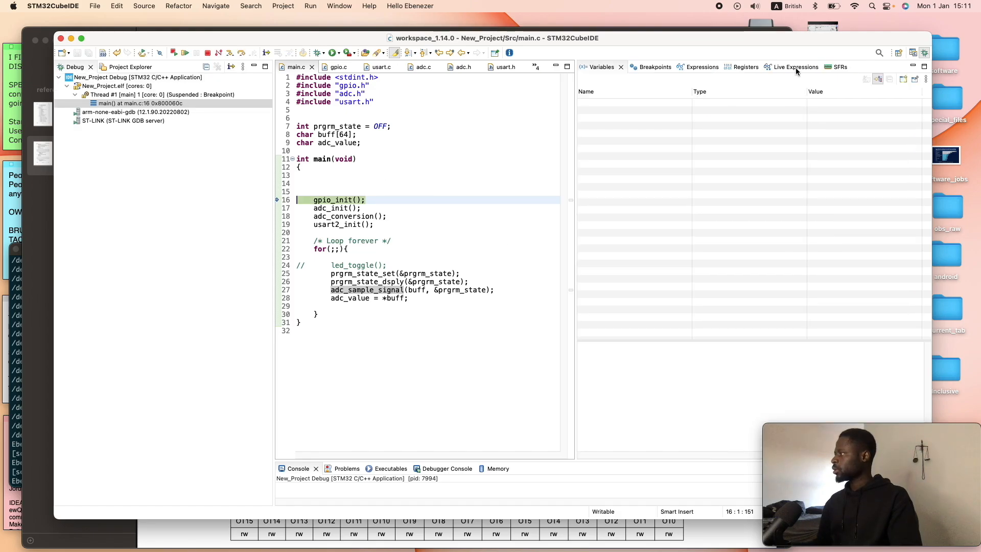
click(794, 67)
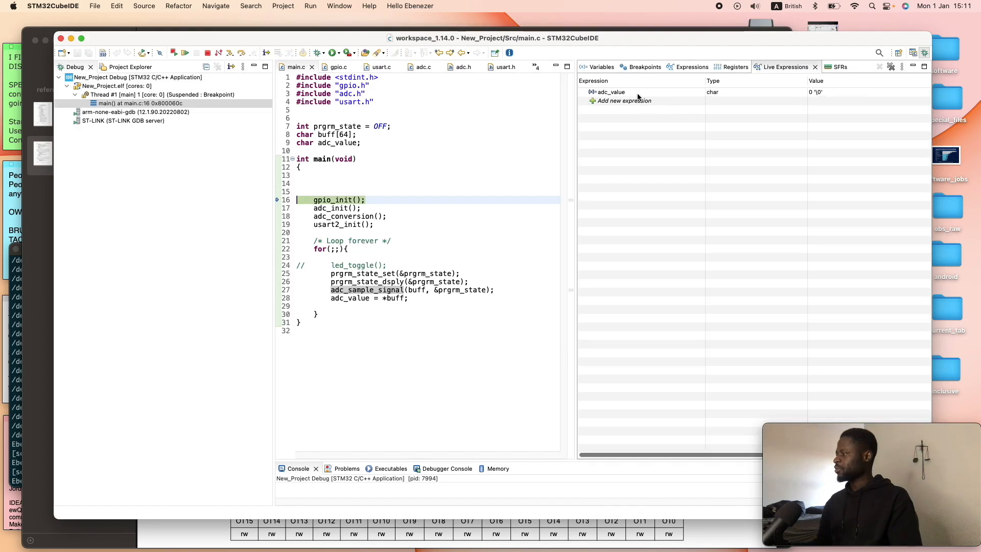
click(610, 92)
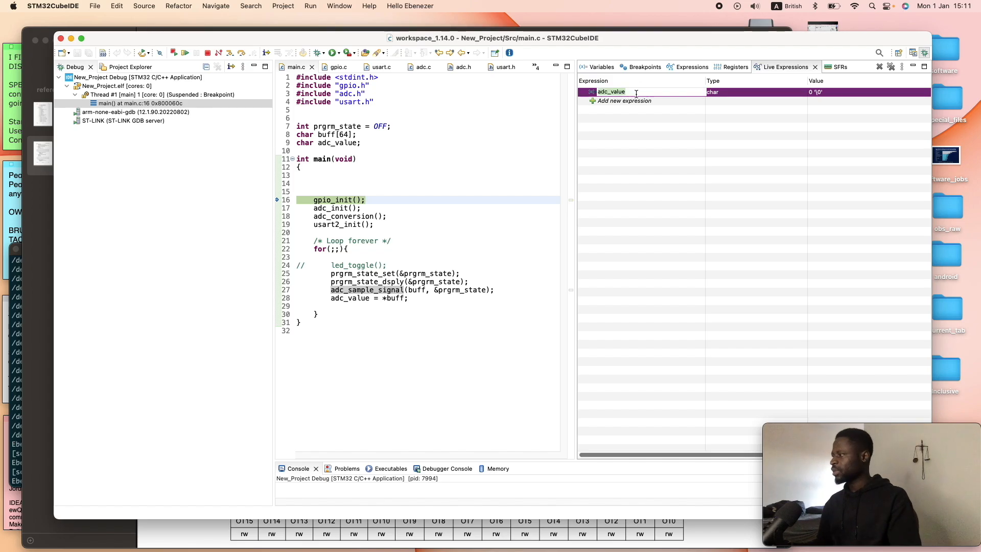
mouse_move(576, 163)
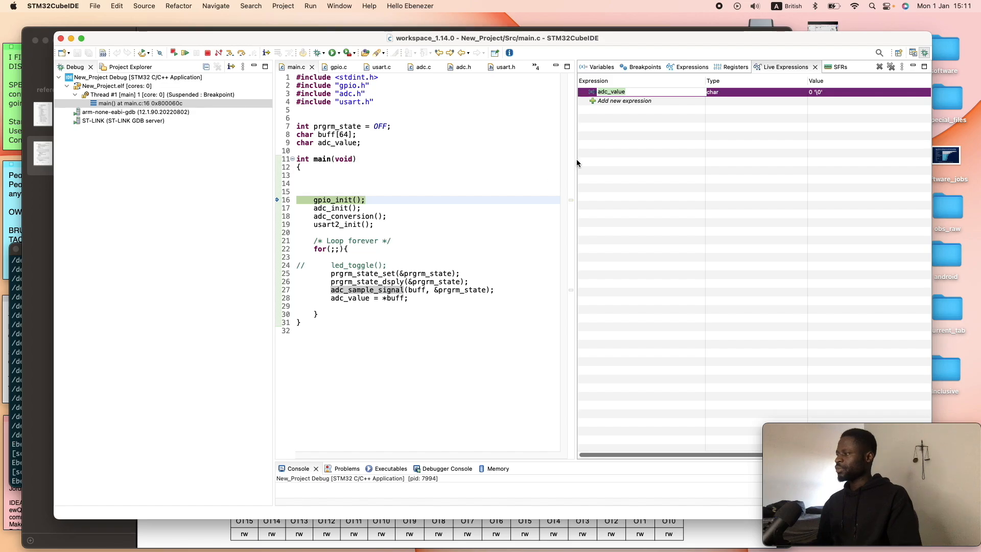
Step: Inspect the adc_value assignment line, then resume the program
click(388, 298)
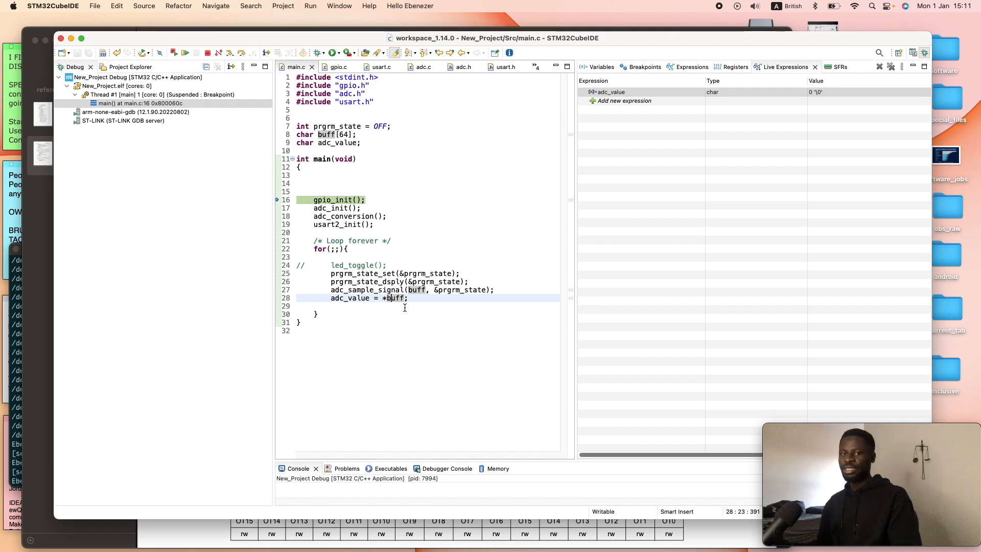
click(352, 298)
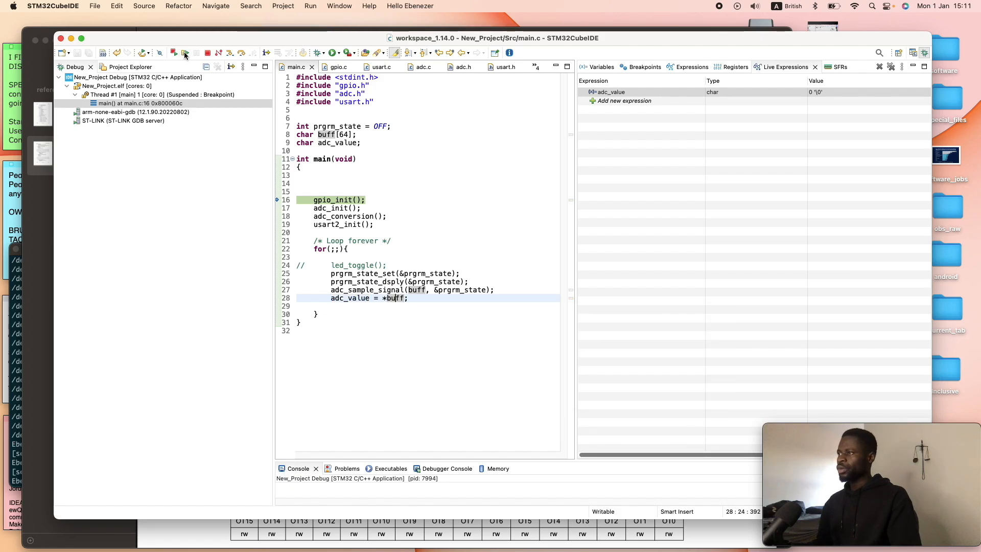
click(173, 52)
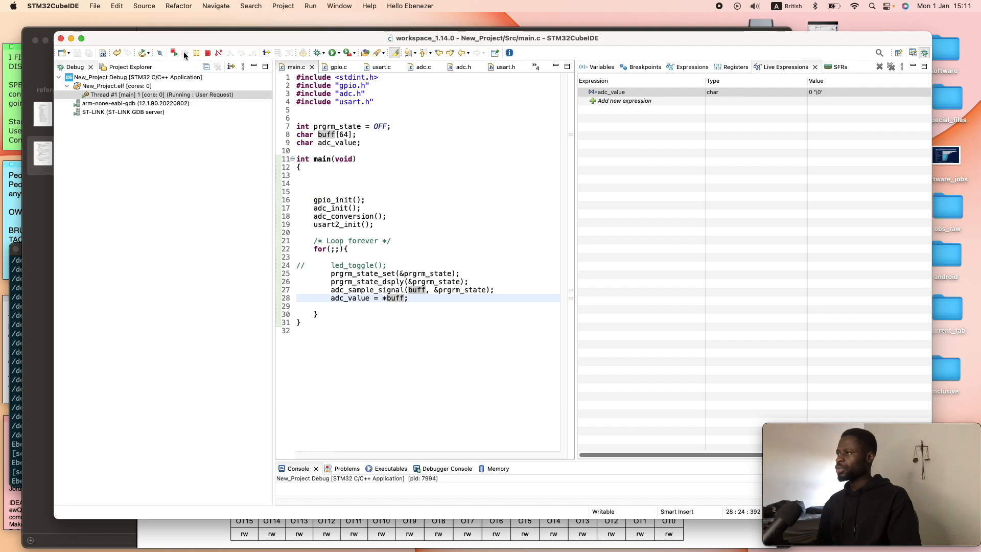
mouse_move(334, 200)
text(screen)
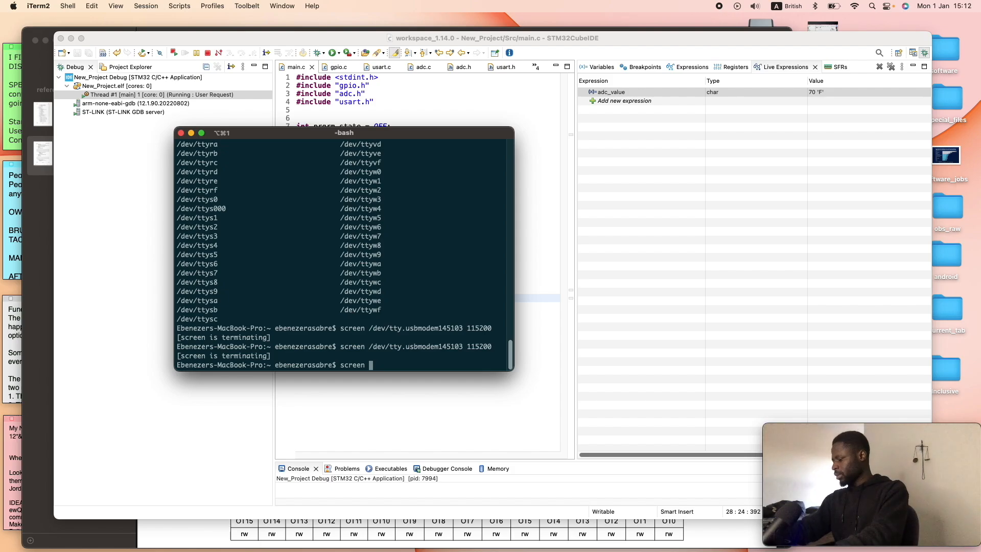
Step: Run screen on /dev/tty.usbmodem145103 at 115200 baud to stream ADC characters
text(/dev/tty.usbmodem145103)
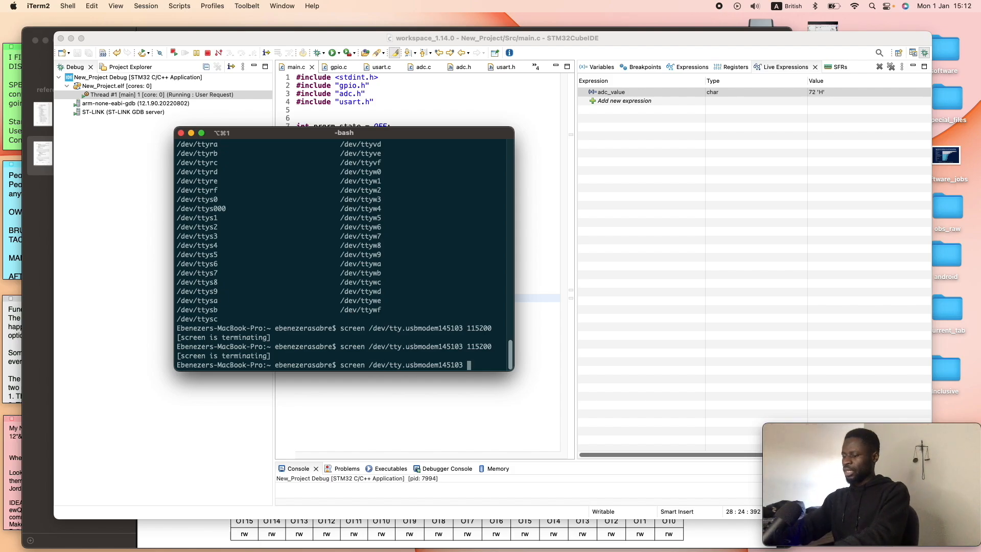
text(112)
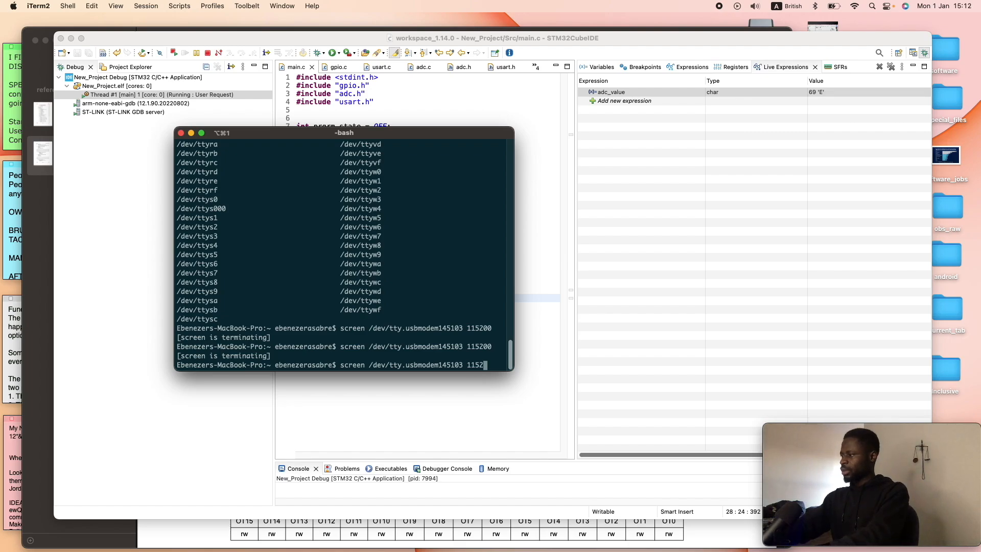
key(Return)
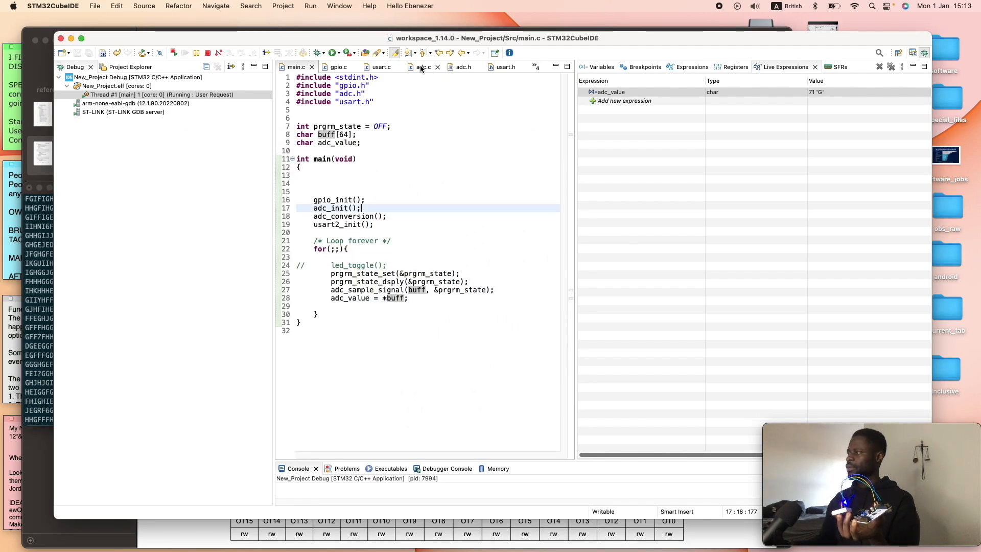
Step: View adc.c's sampling and transmit code, then bring the serial terminal forward
click(424, 67)
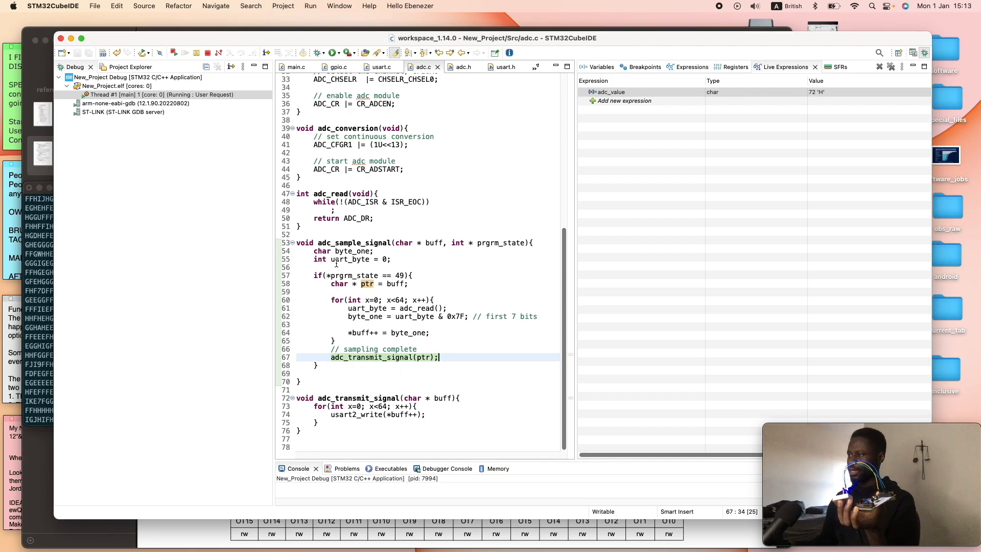
click(410, 276)
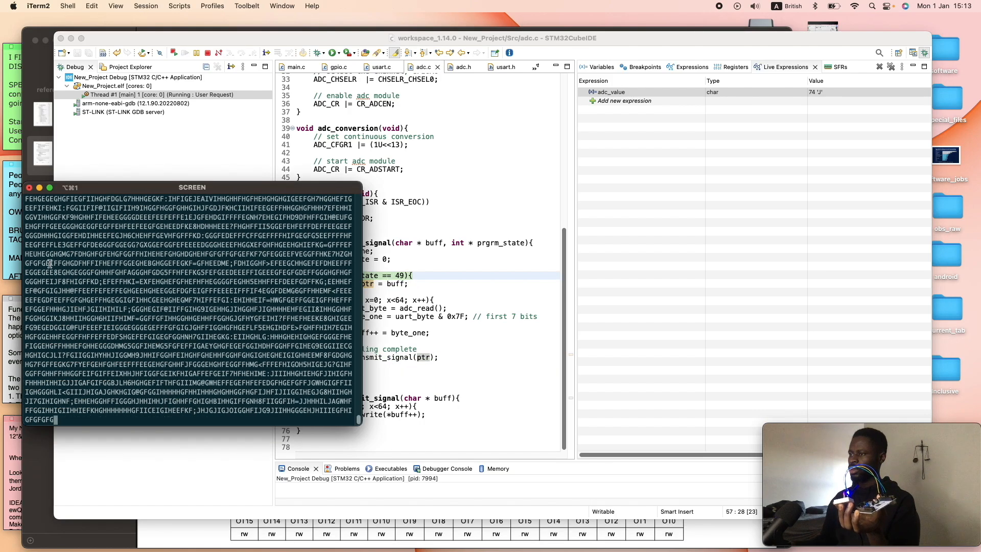
Step: Move the streaming iTerm2 serial window over the code editor
drag(192, 187, 399, 167)
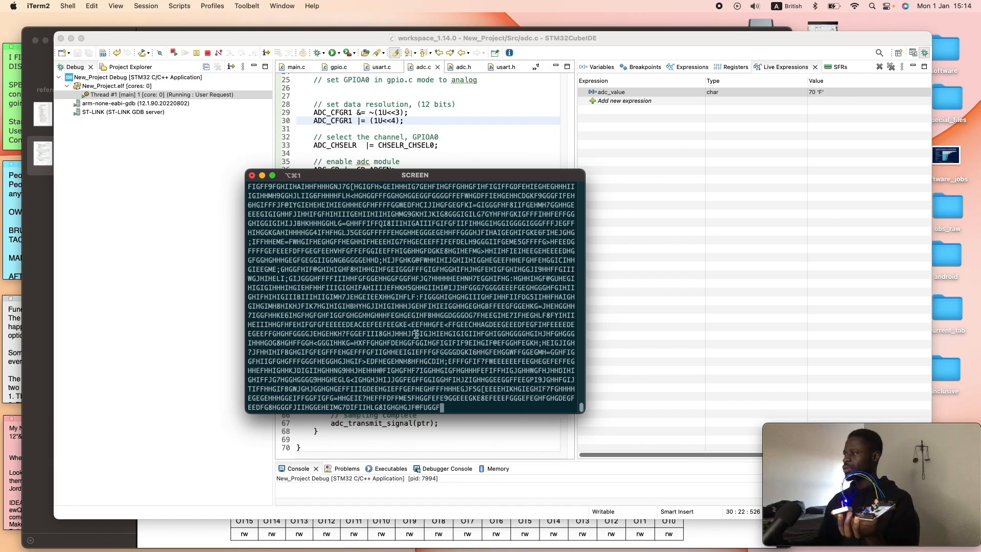
drag(415, 175, 352, 196)
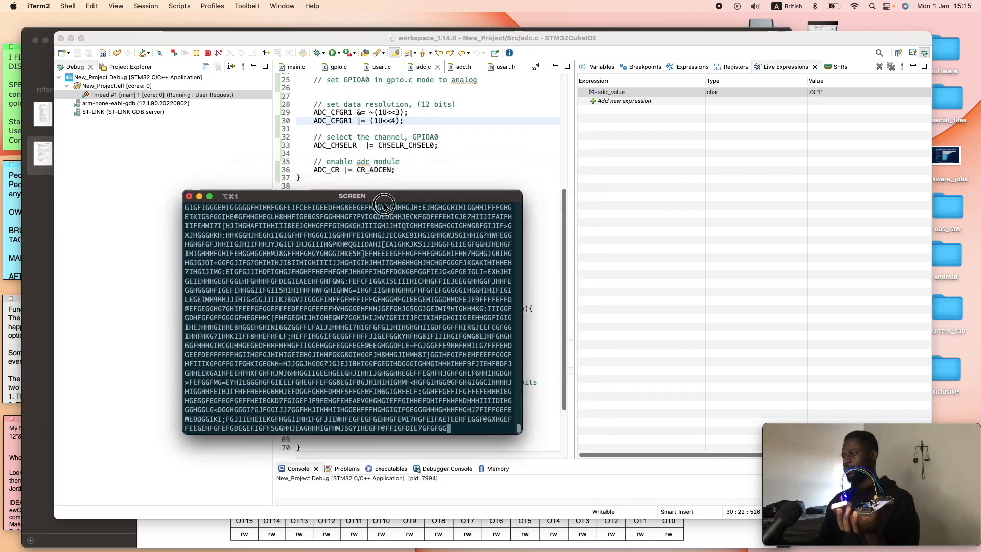